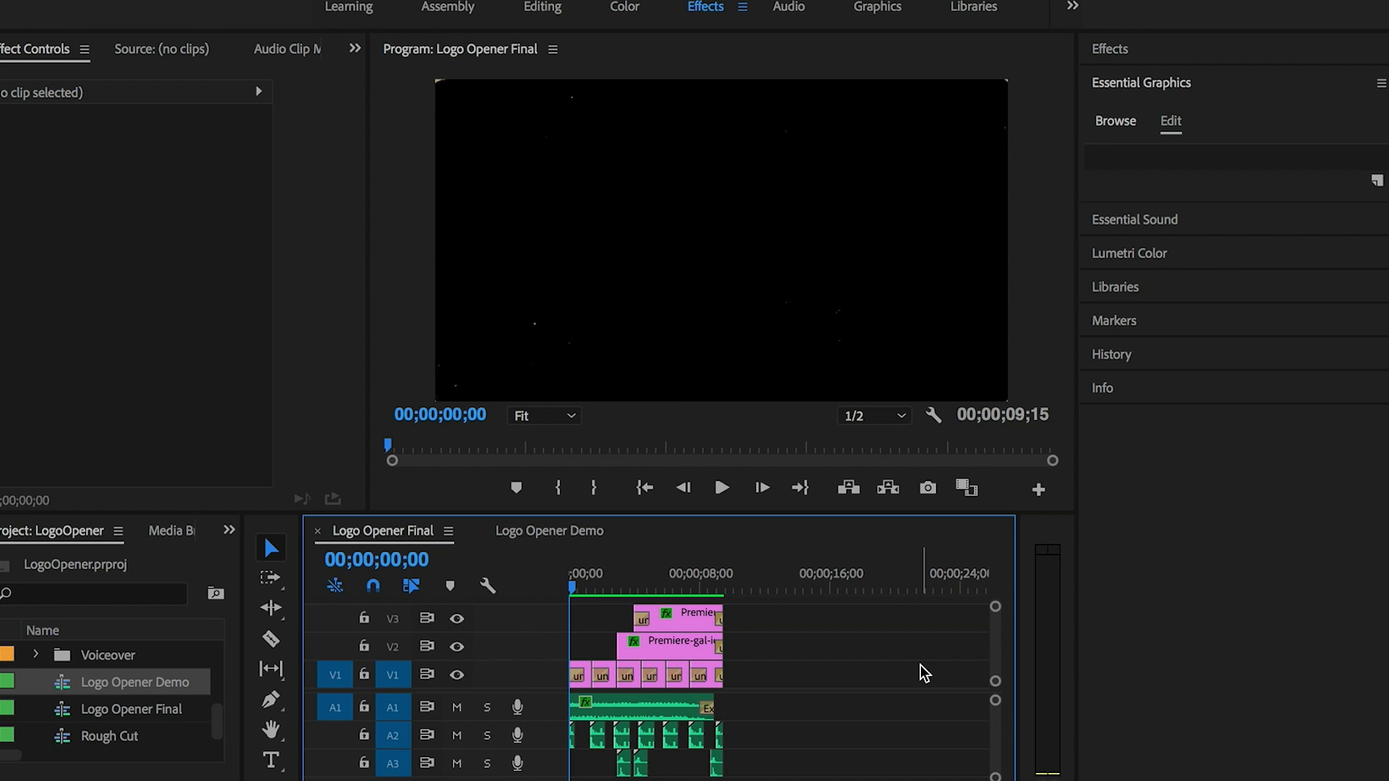
Play and pause the Logo Opener Final preview, then switch to the Logo Opener Demo sequence
left_click(721, 487)
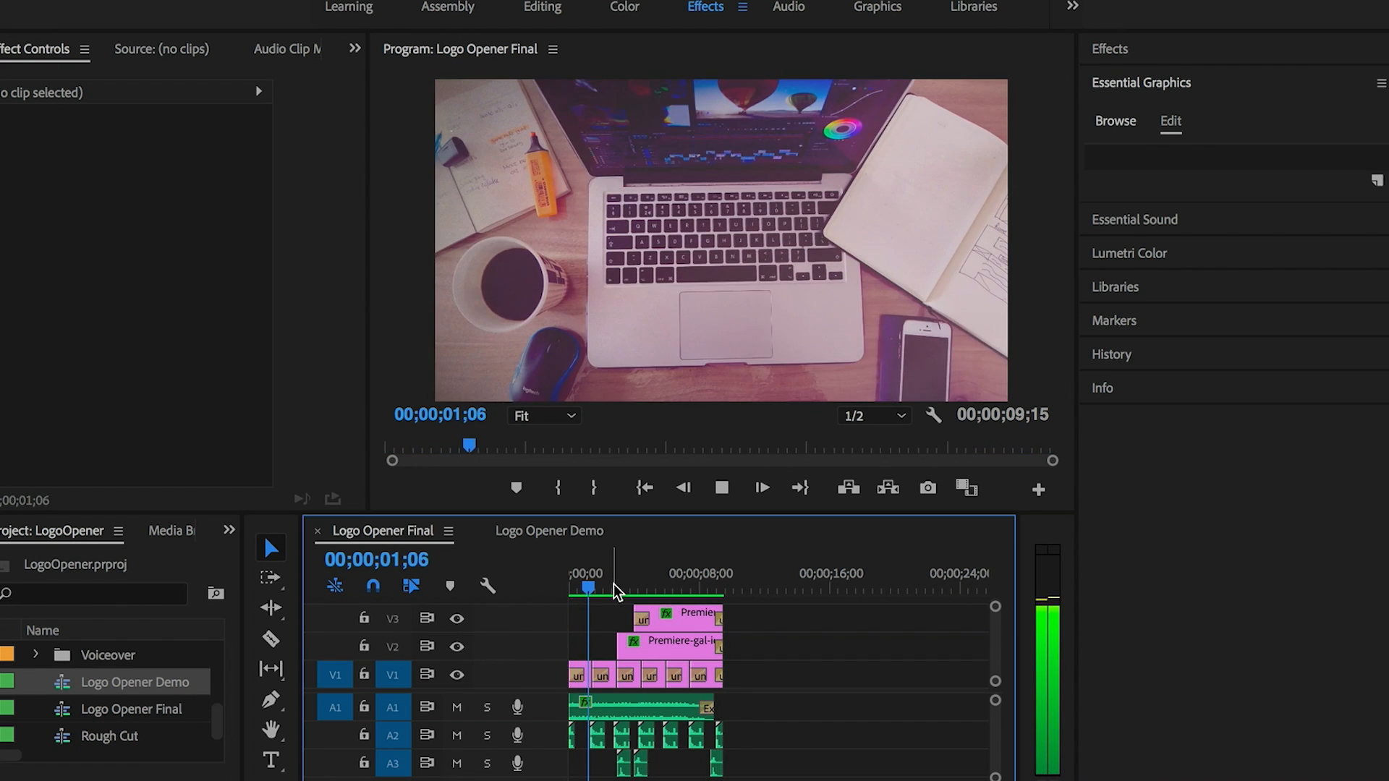
left_click(623, 588)
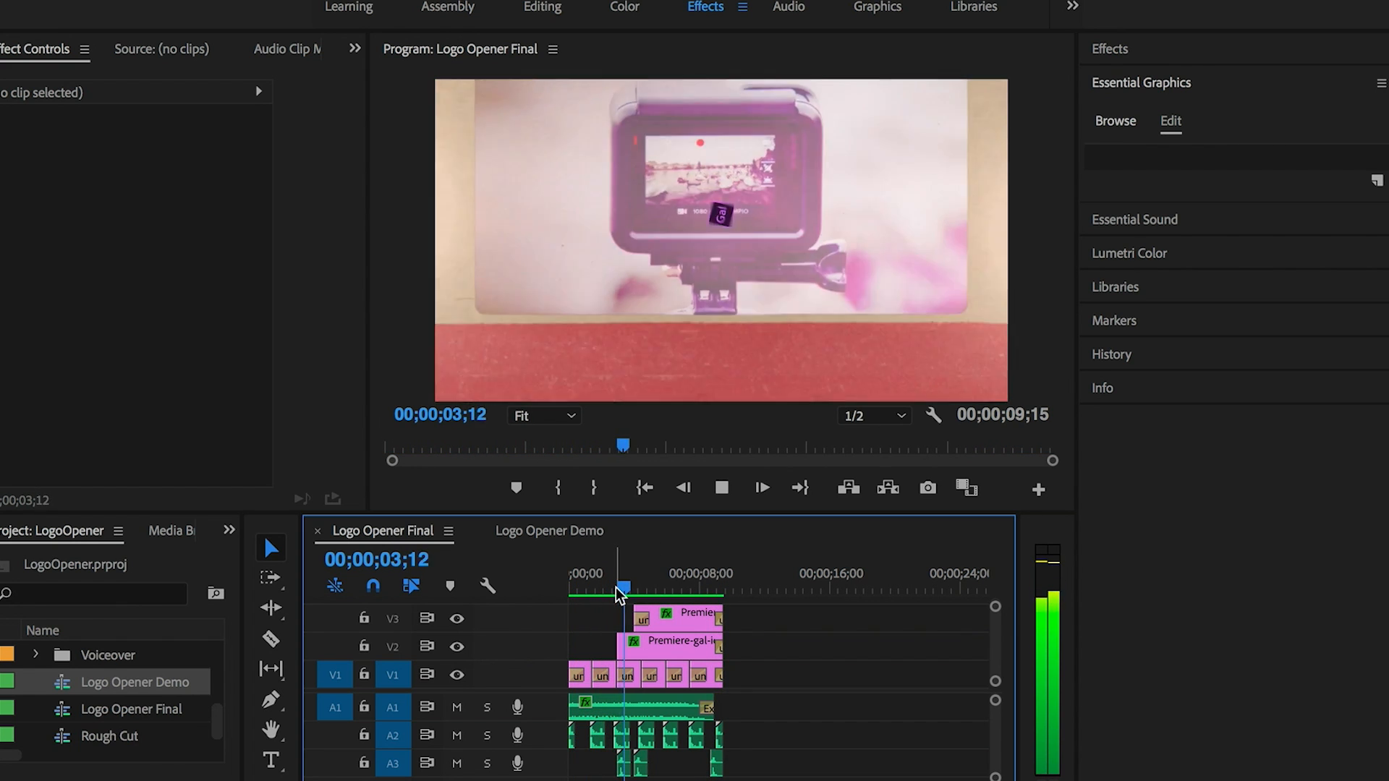
left_click(721, 486)
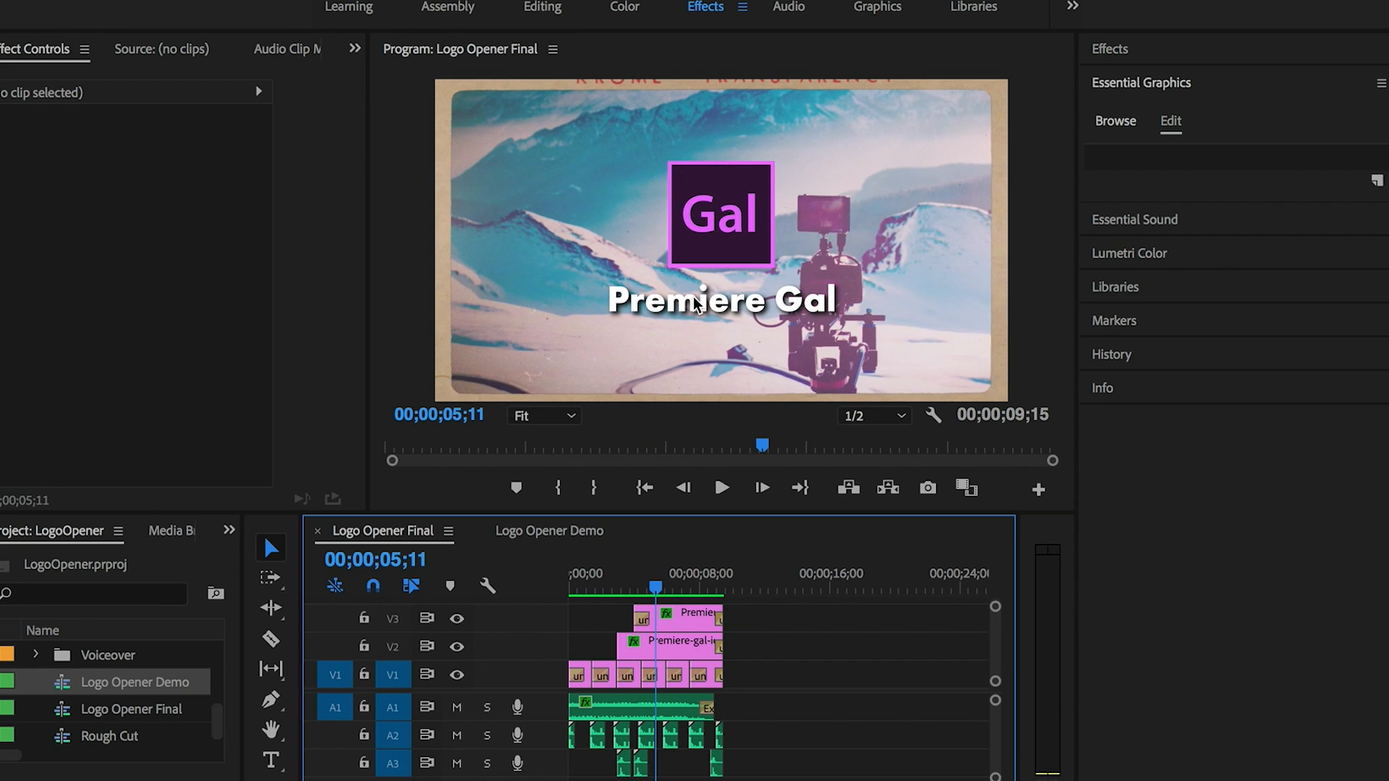
left_click(678, 613)
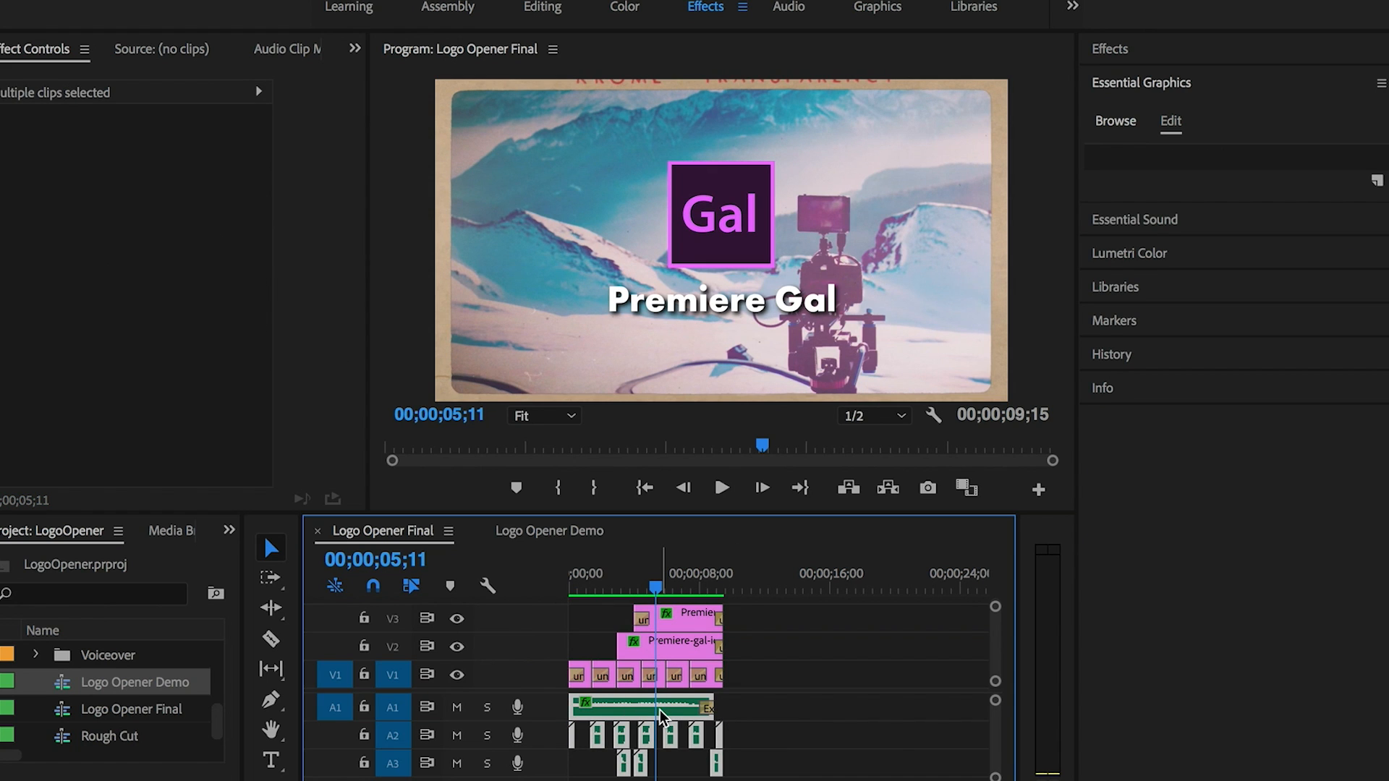
left_click(549, 530)
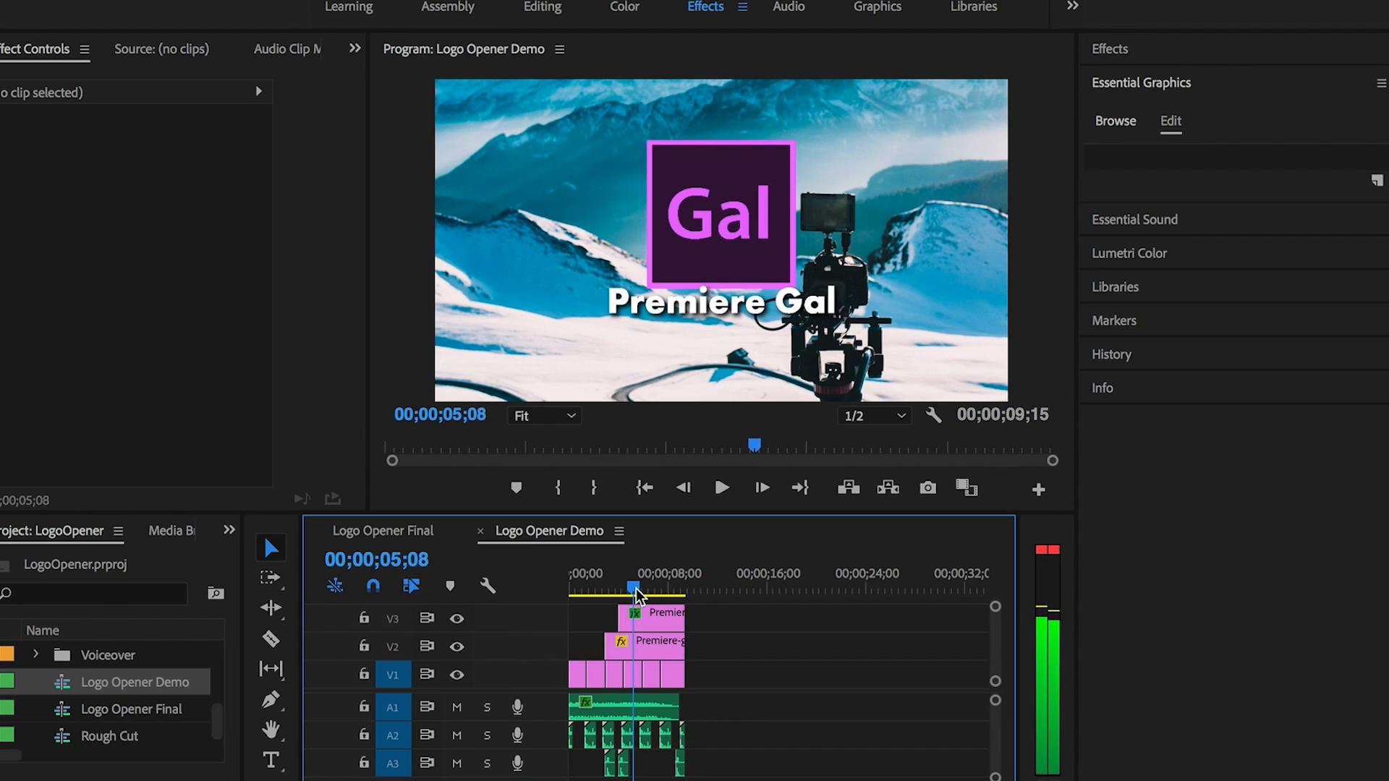
Search 'uni.c', apply uni.Carousel to the first clip, and set Frame Style to 16x9
left_click(643, 587)
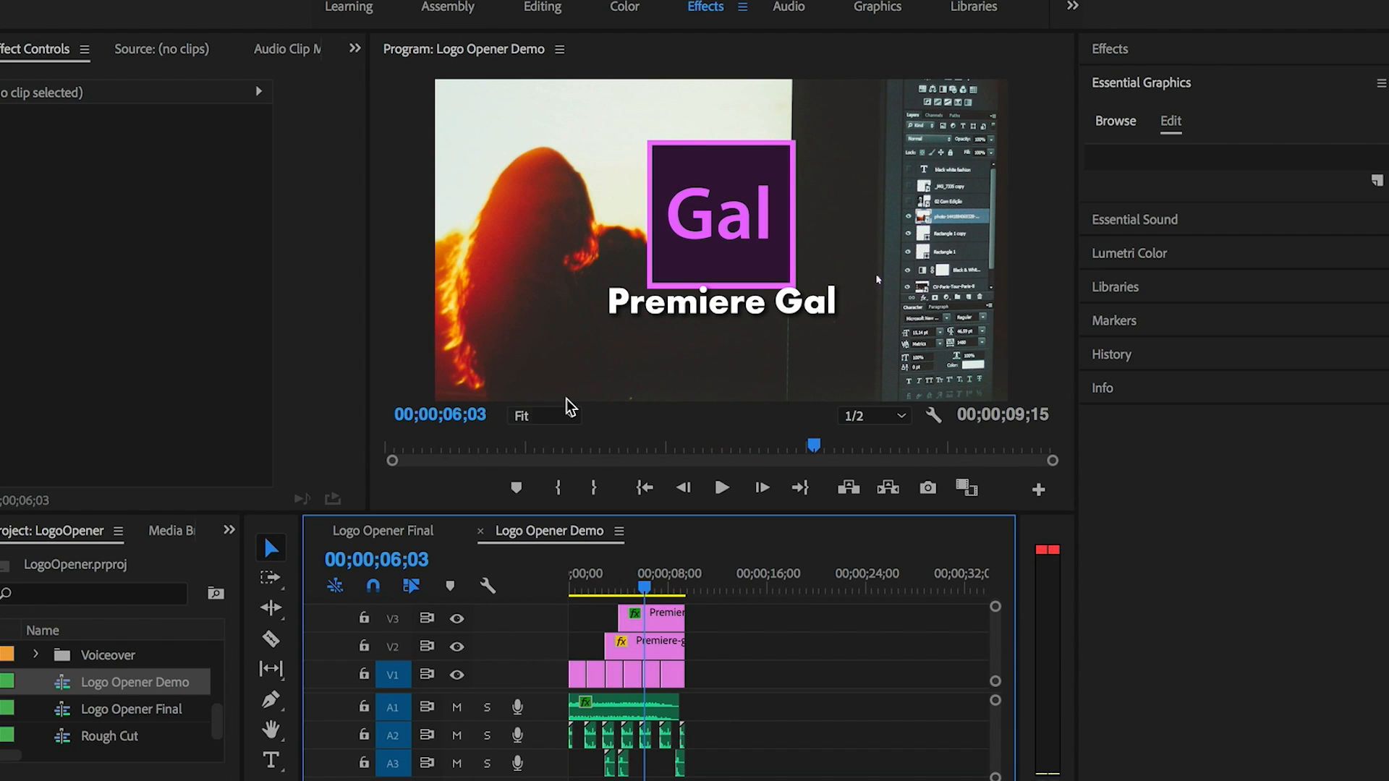
left_click(1111, 48)
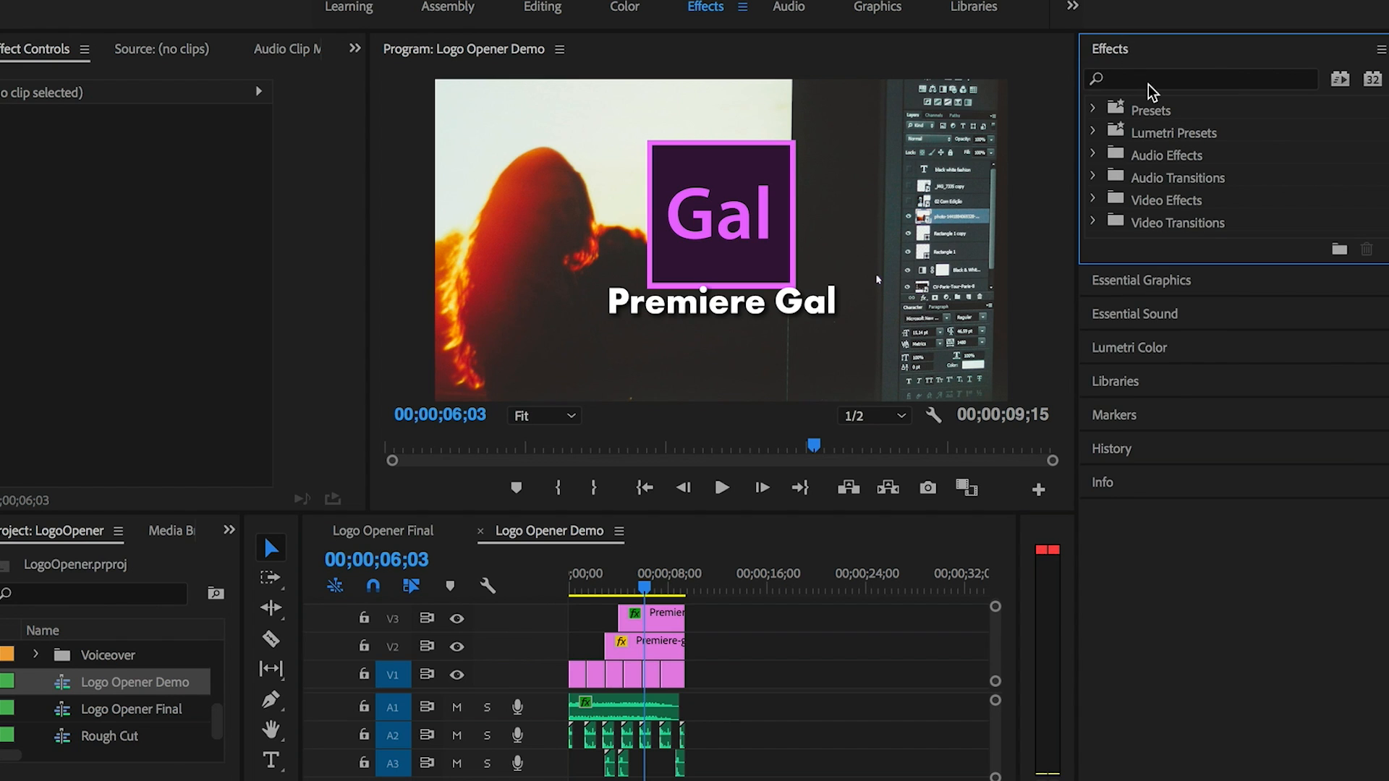
type("uni.car")
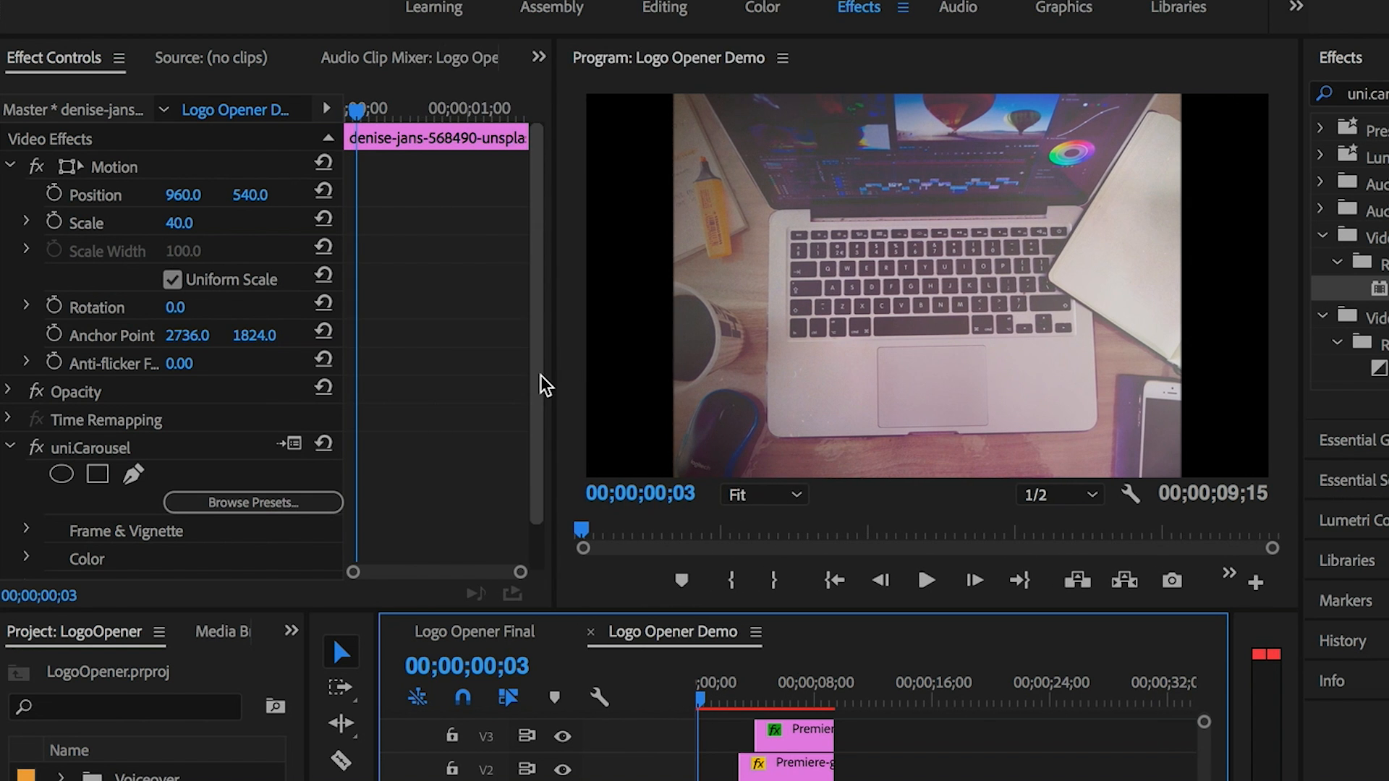
scroll("down", 3)
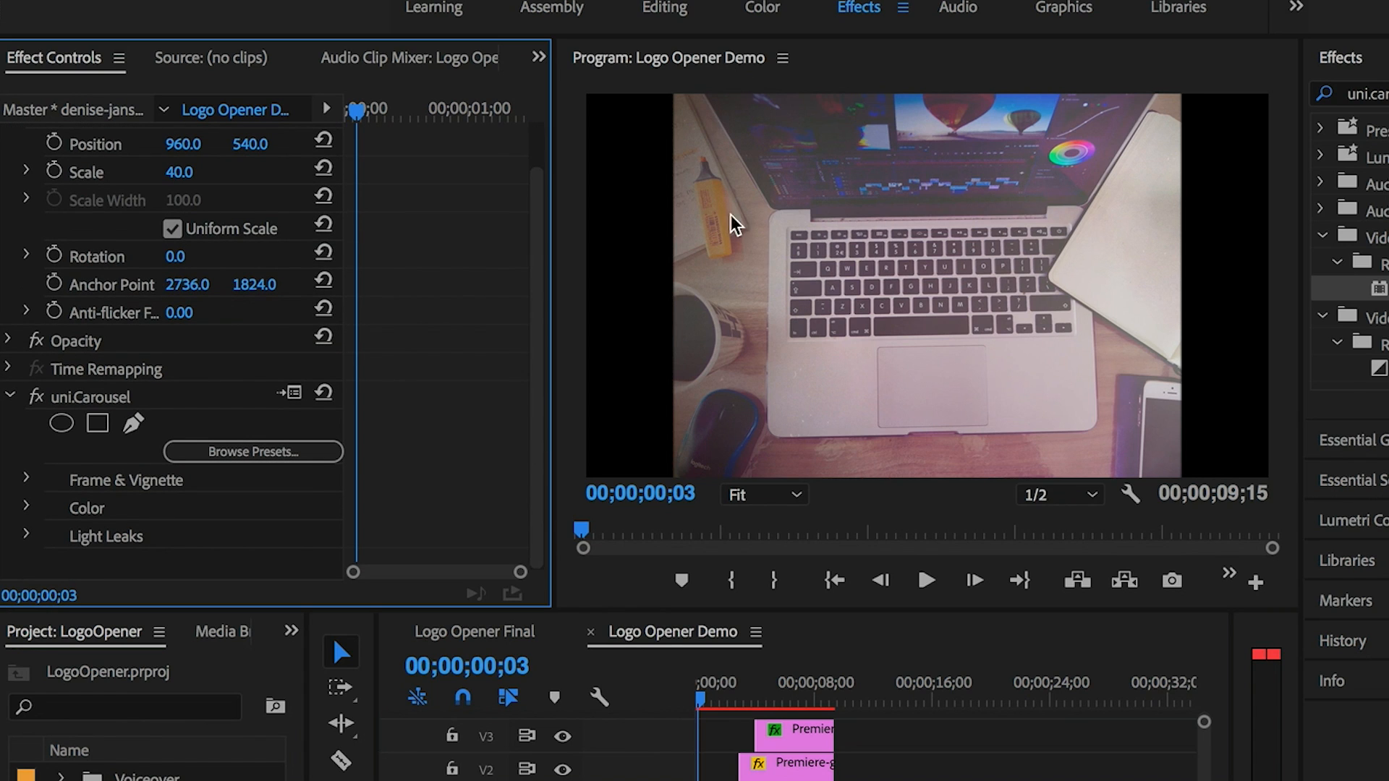
mouse_move(360, 410)
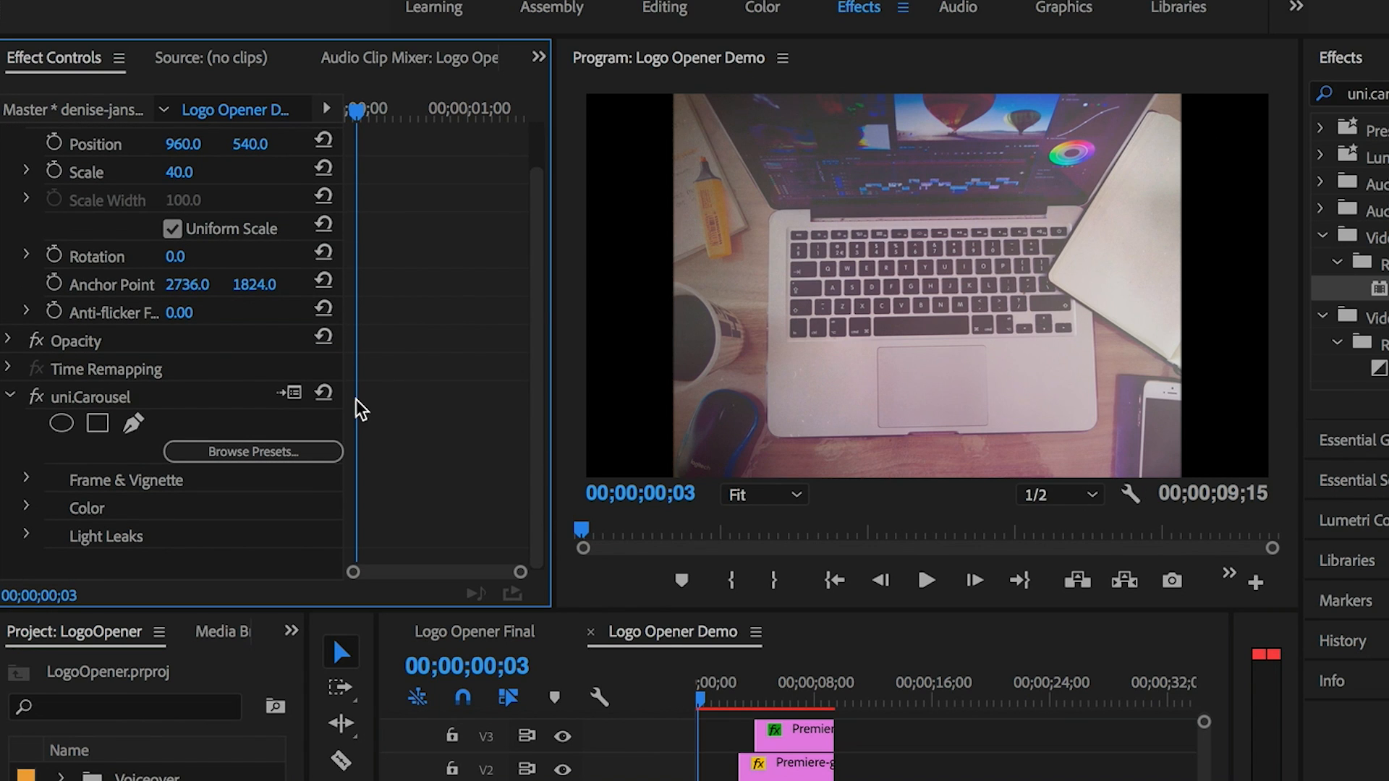
left_click(91, 395)
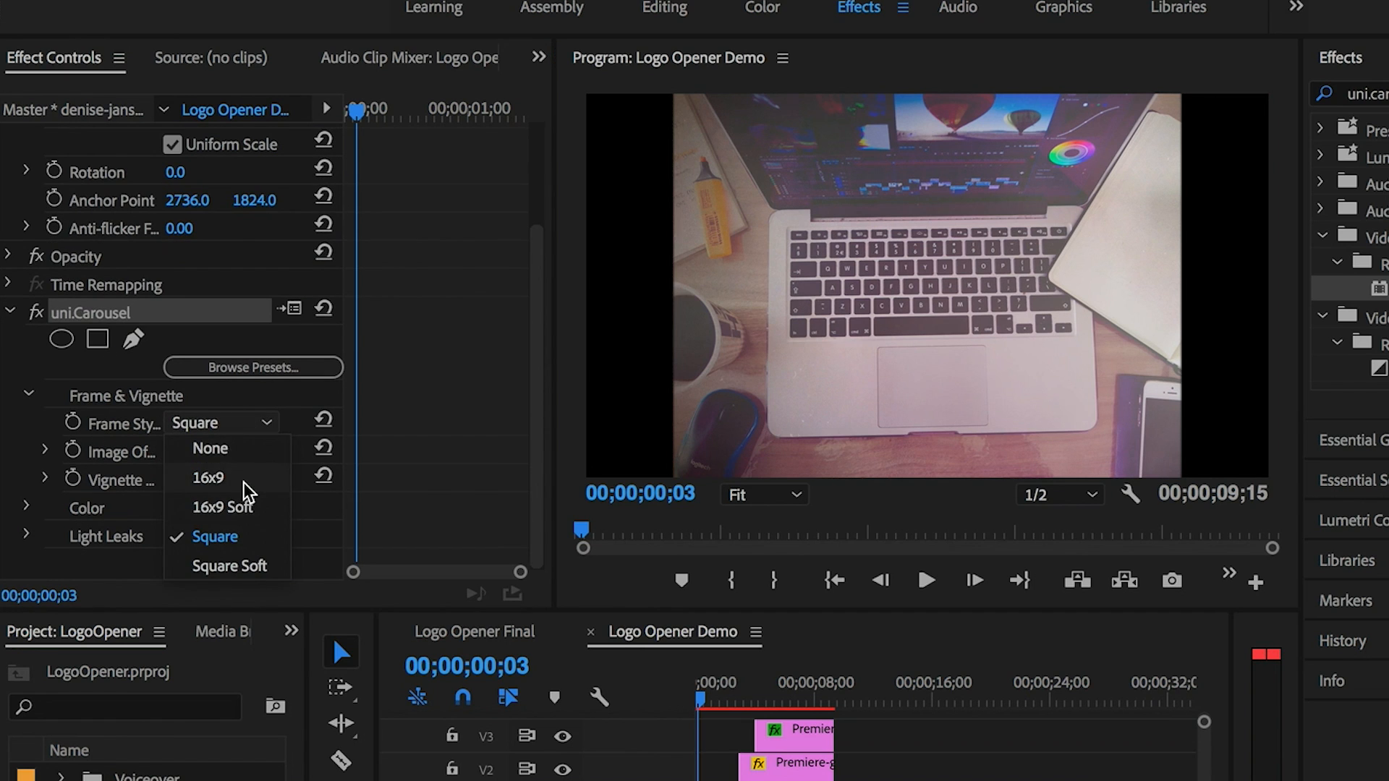
left_click(208, 477)
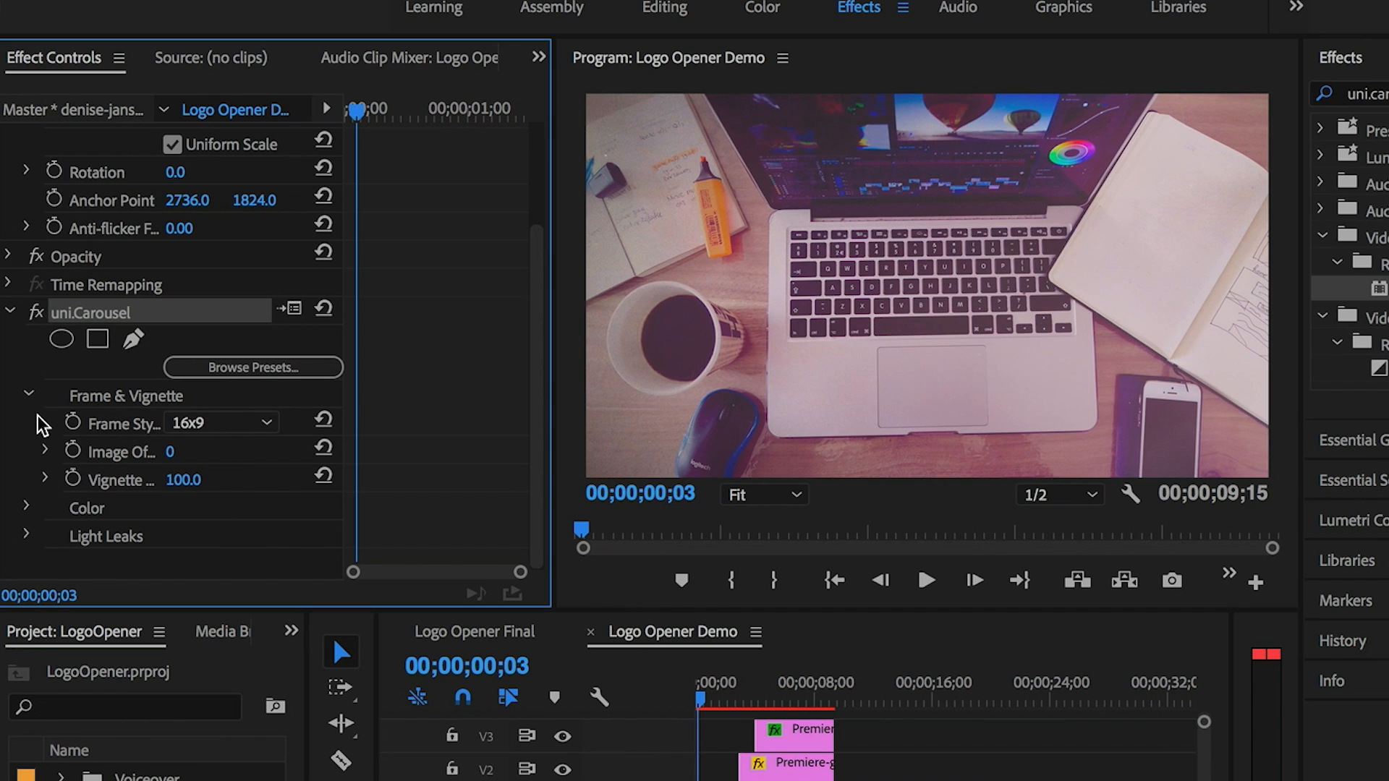
left_click(27, 395)
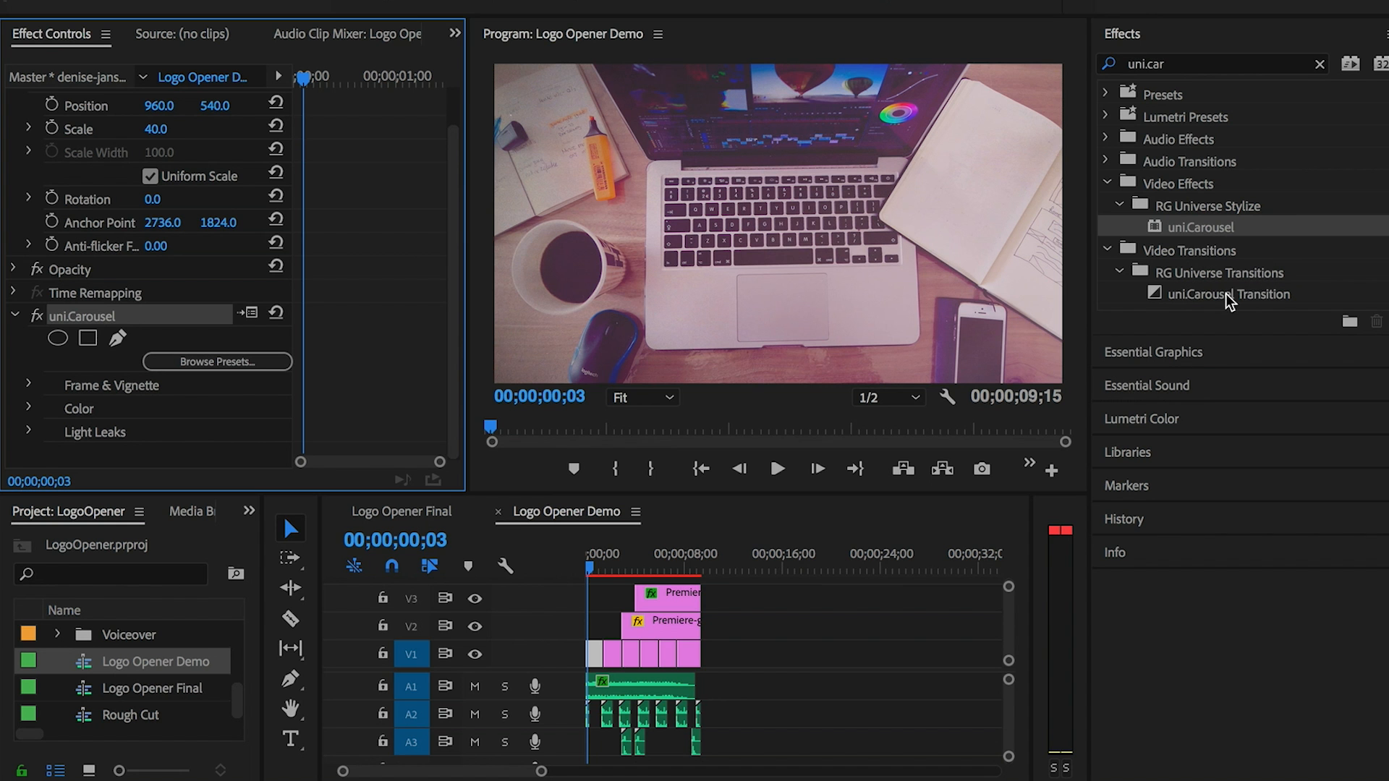
Place uni.Carousel Transition at the first clip's start and browse its presets
left_click(1230, 293)
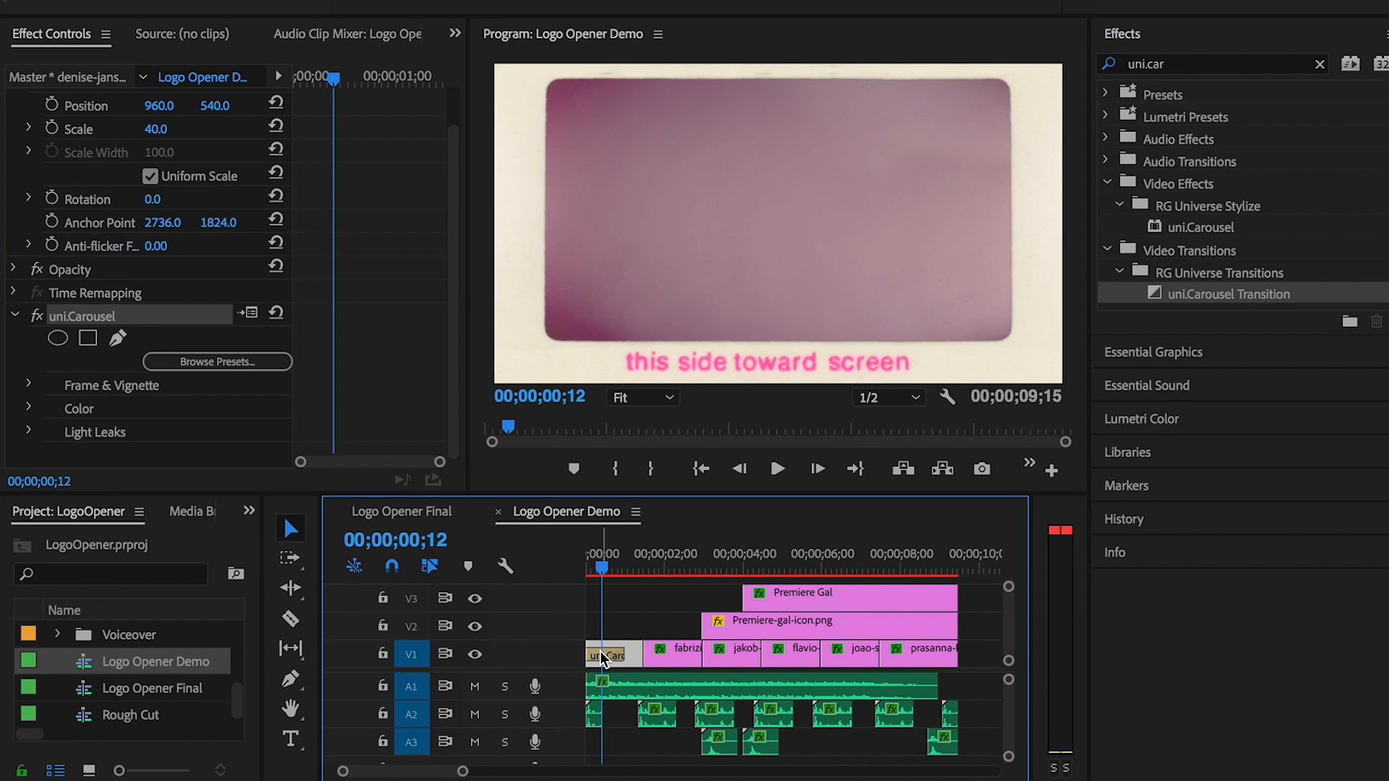
left_click(607, 654)
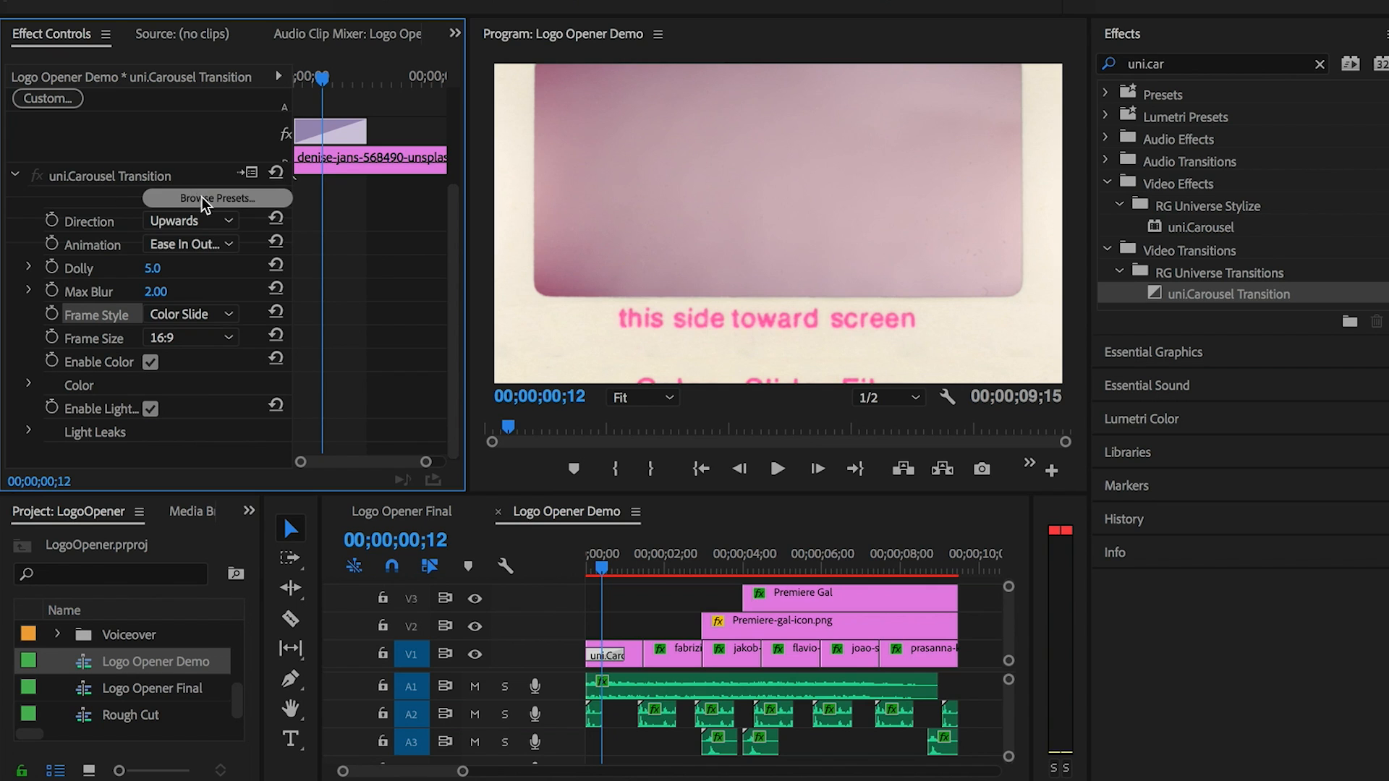
left_click(217, 197)
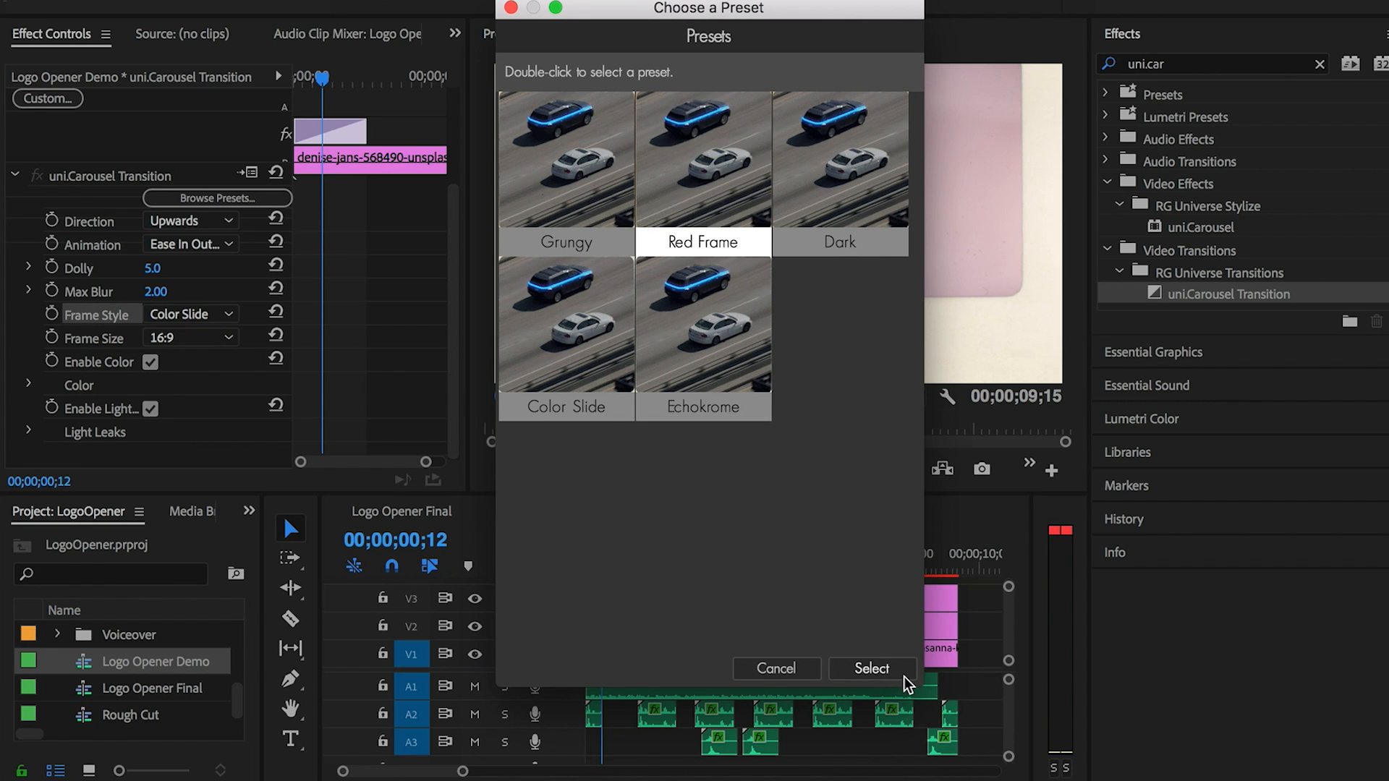
Apply the Red Frame transition preset, keep the 16:9 frame size, and turn off color tint
left_click(870, 668)
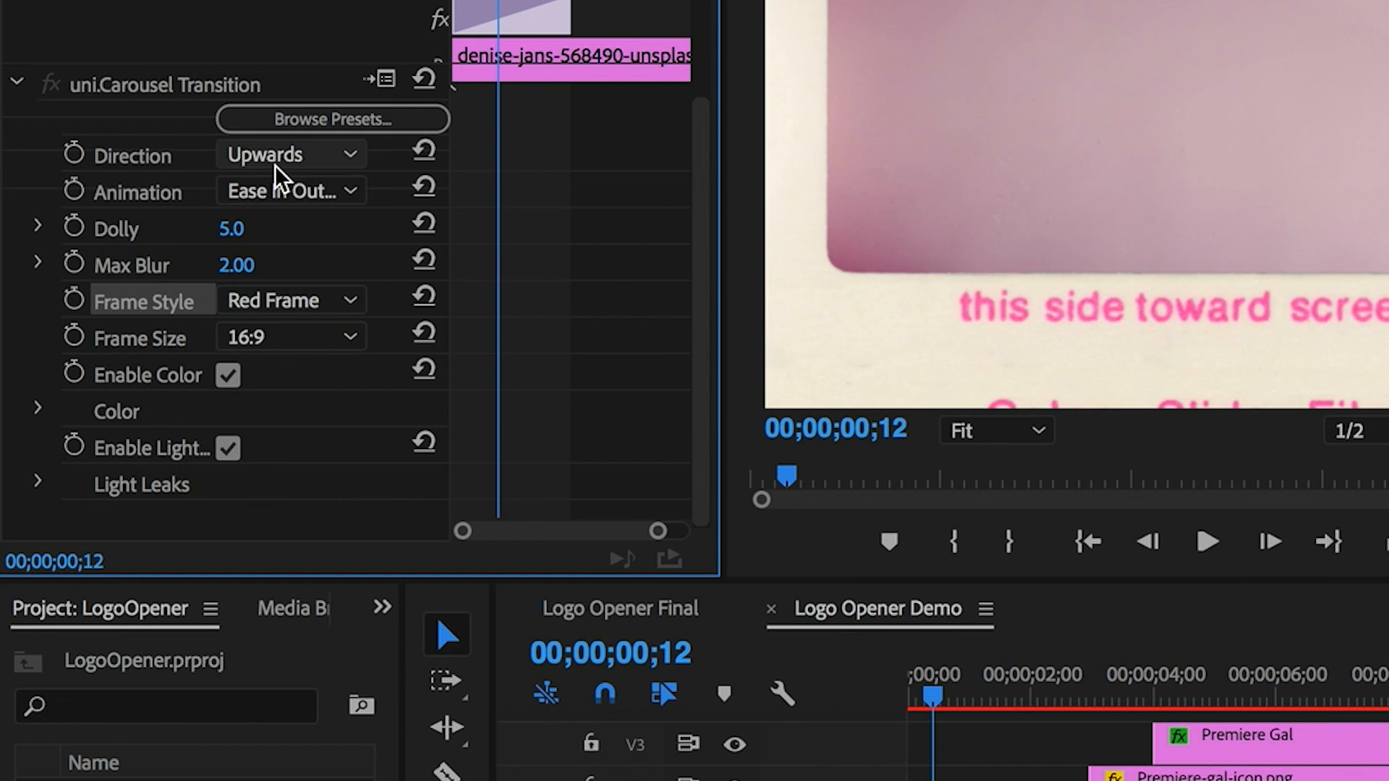
left_click(290, 154)
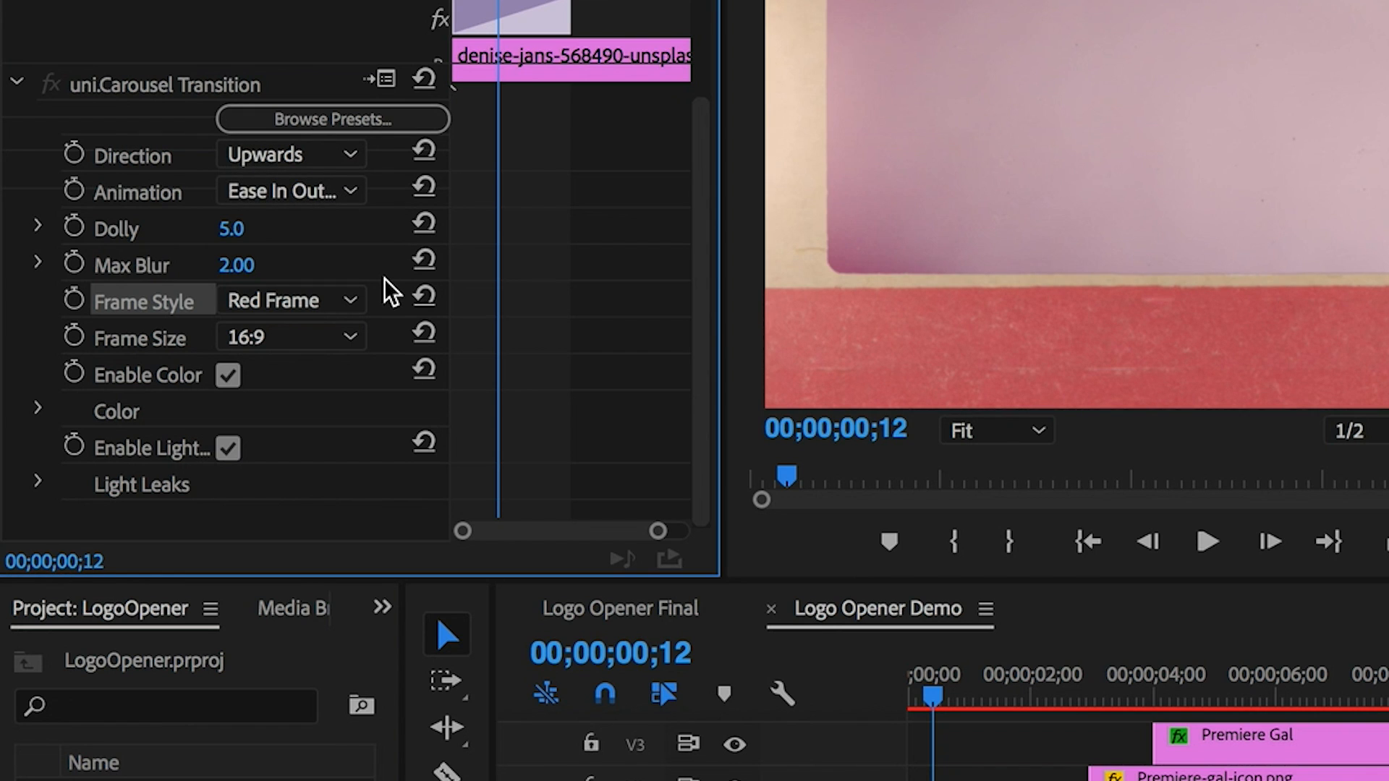
left_click(291, 336)
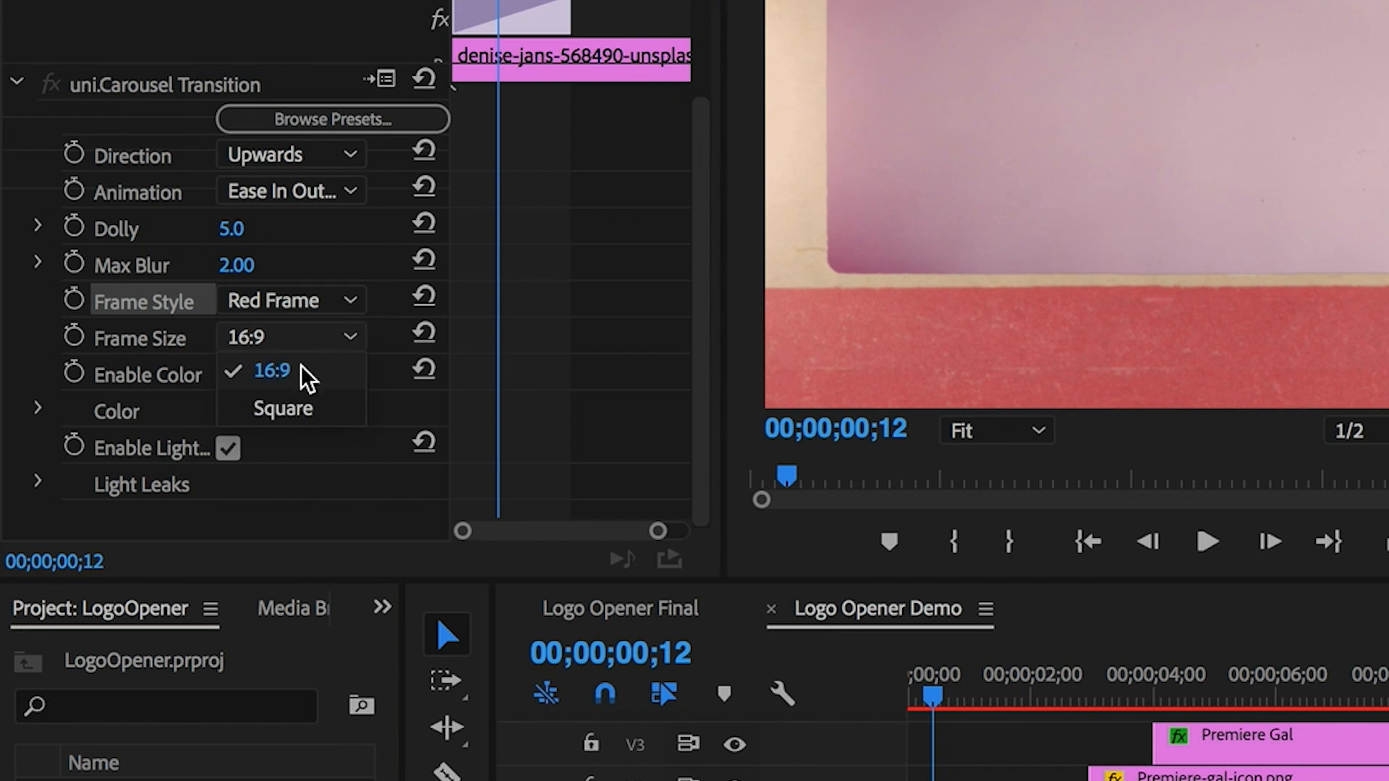
left_click(270, 371)
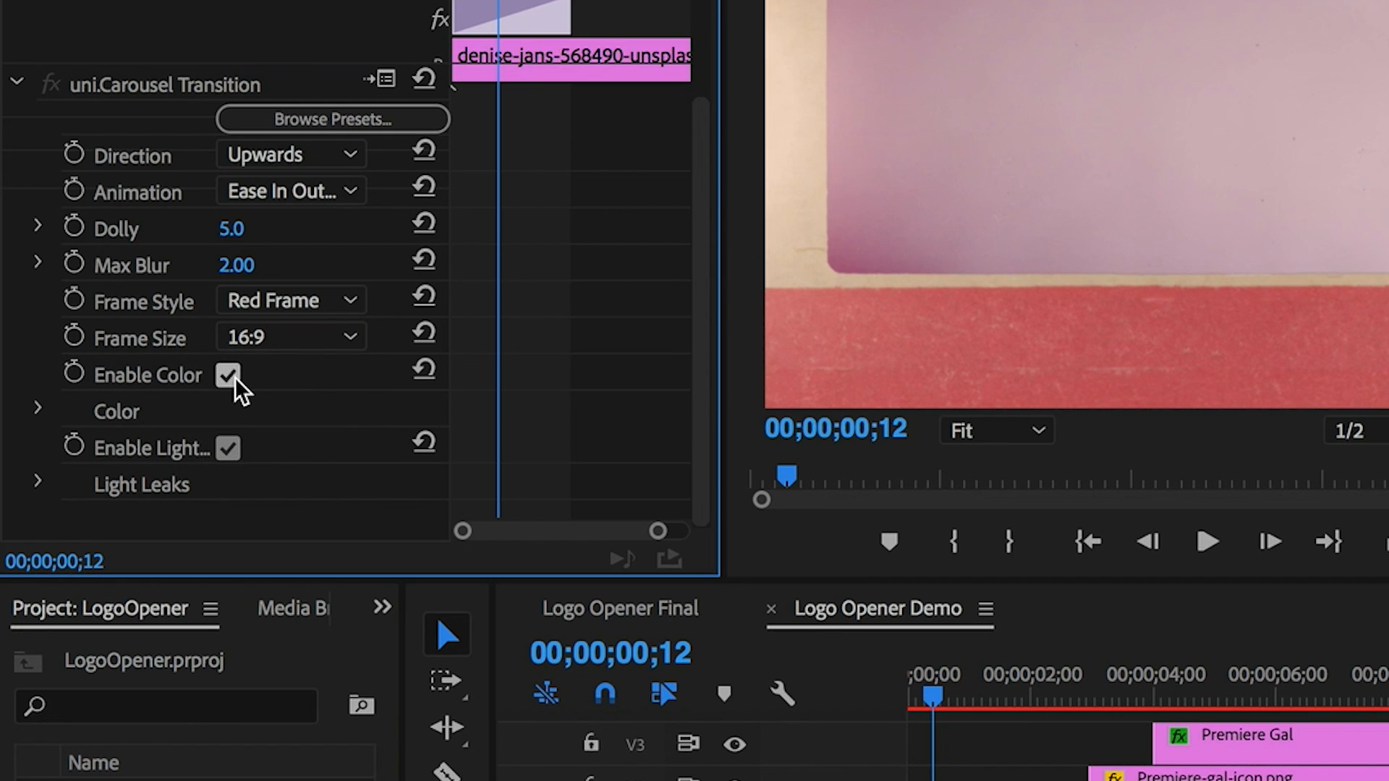
left_click(227, 375)
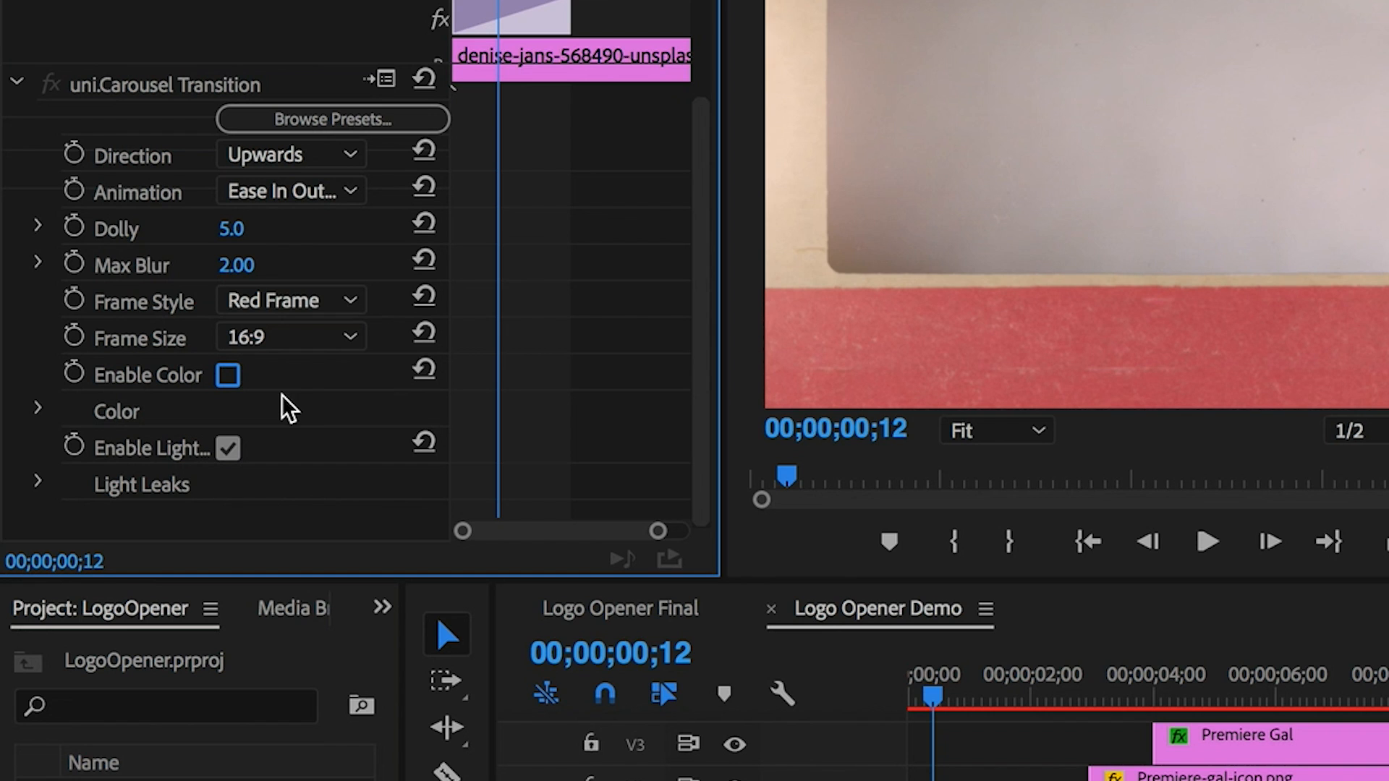
left_click(228, 449)
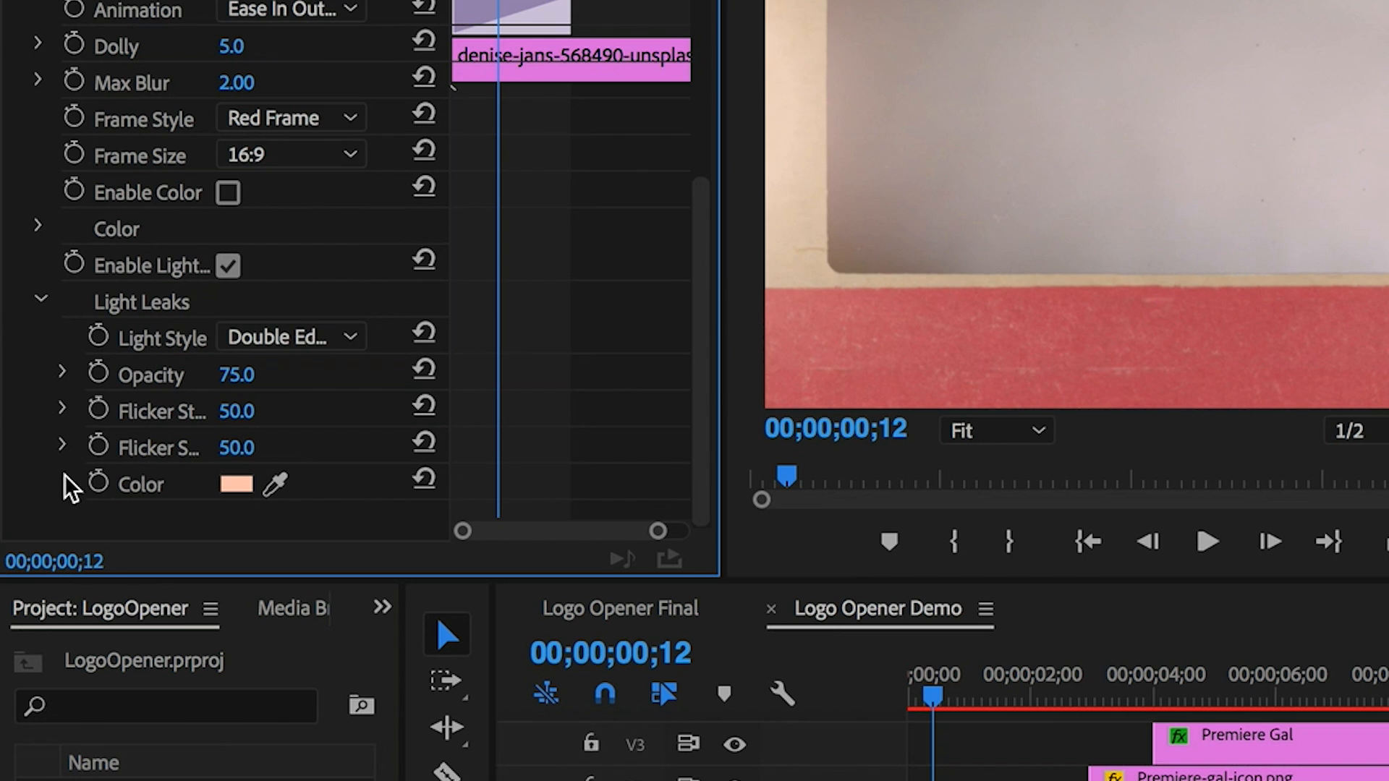
left_click(291, 336)
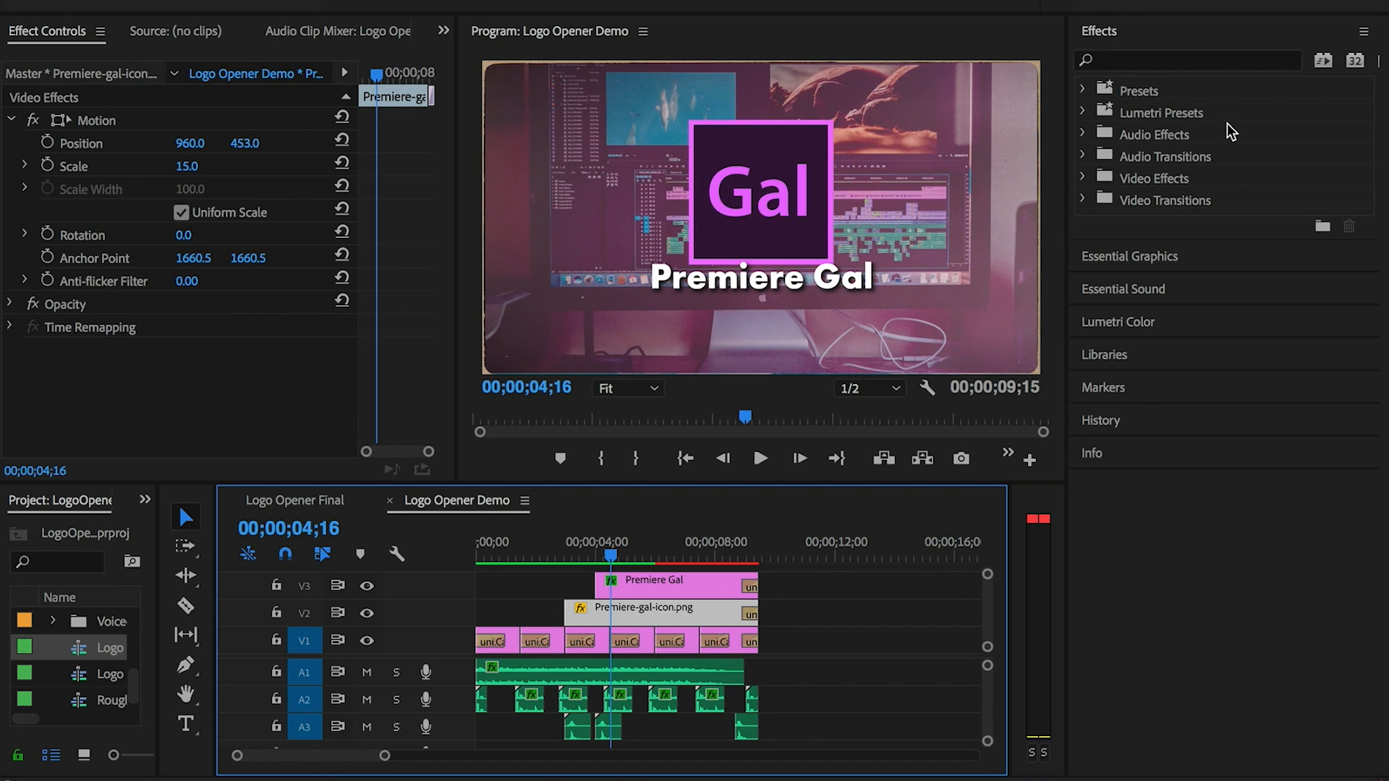
Search 'uni' and apply uni.Logo Motion to the Premiere-gal-icon.png clip on V2
type("uni")
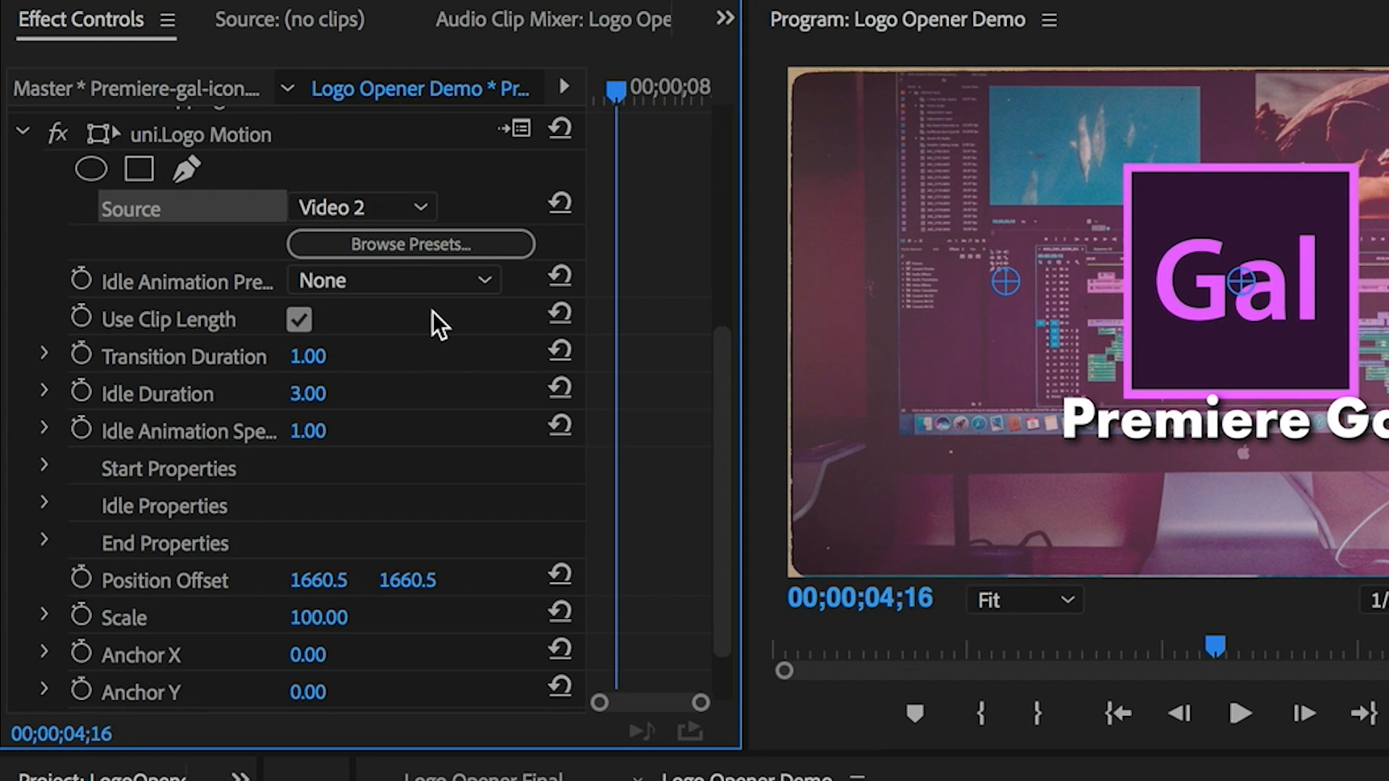
left_click(409, 245)
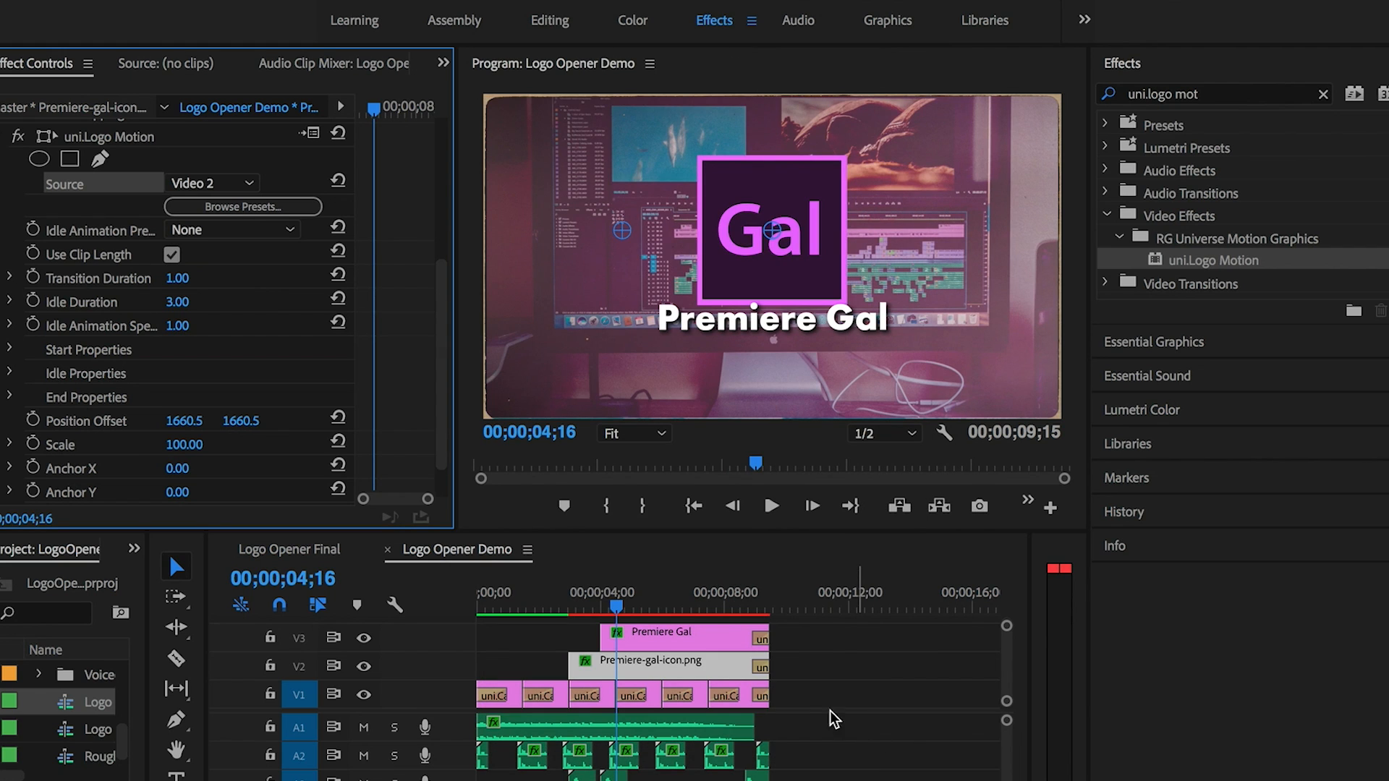
scroll("down", 3)
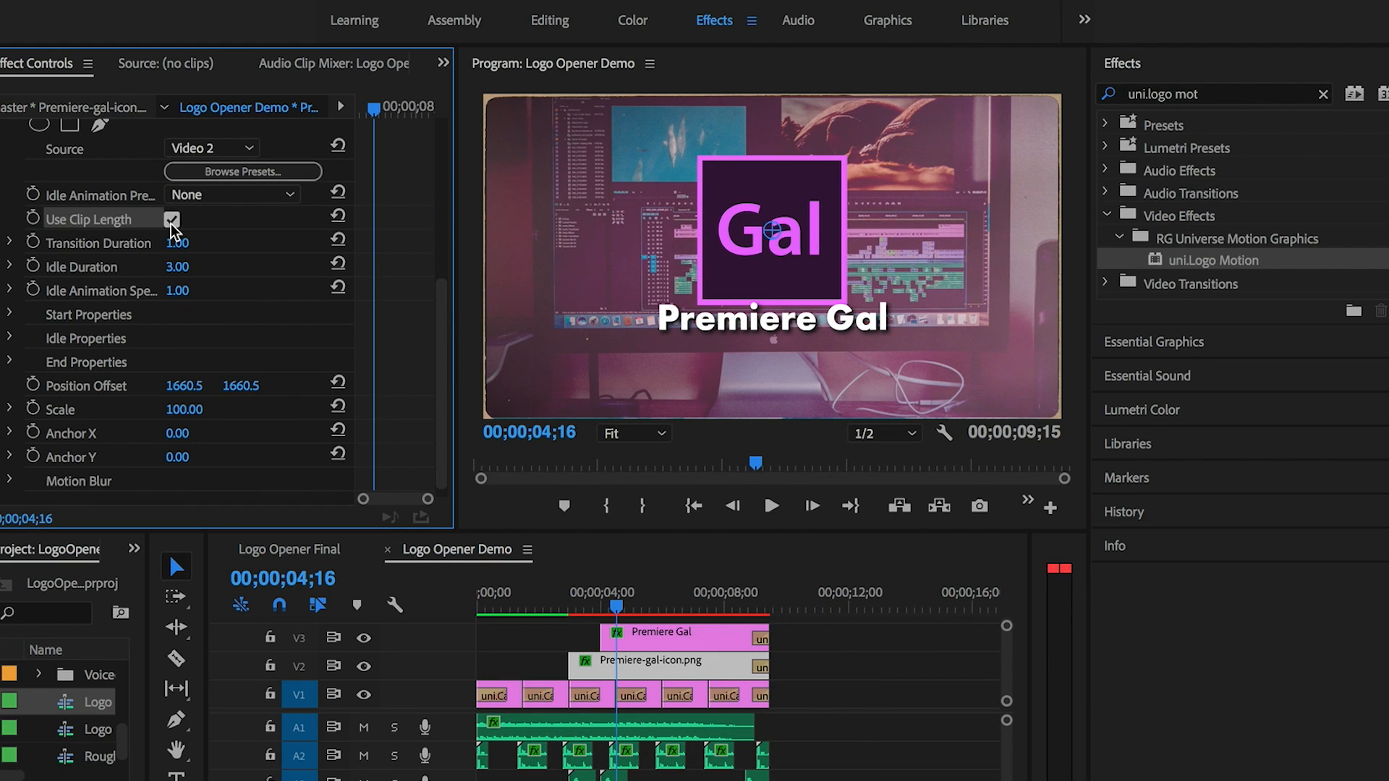
Set uni.Logo Motion Transition Duration 1.00, Scale 77, and Motion Blur to Medium
left_click(173, 219)
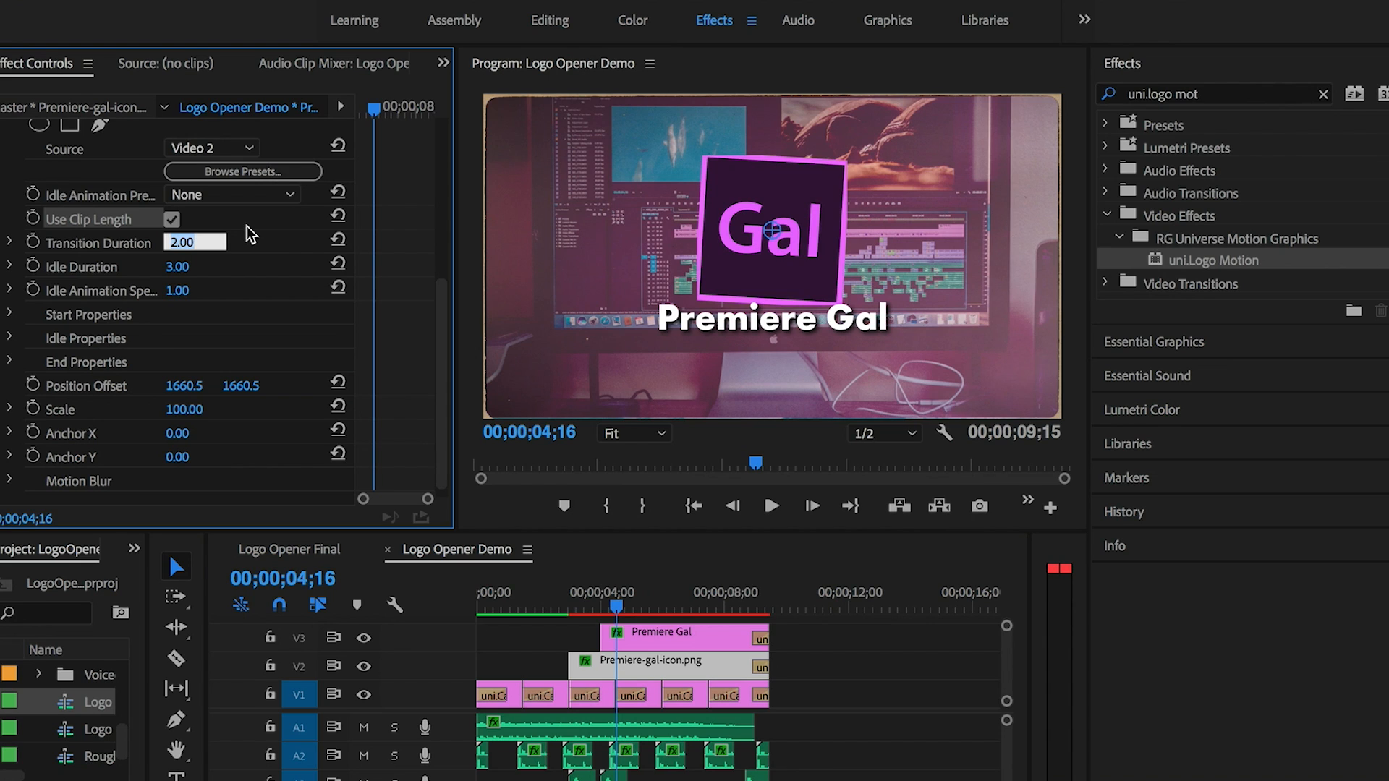
type("1.00")
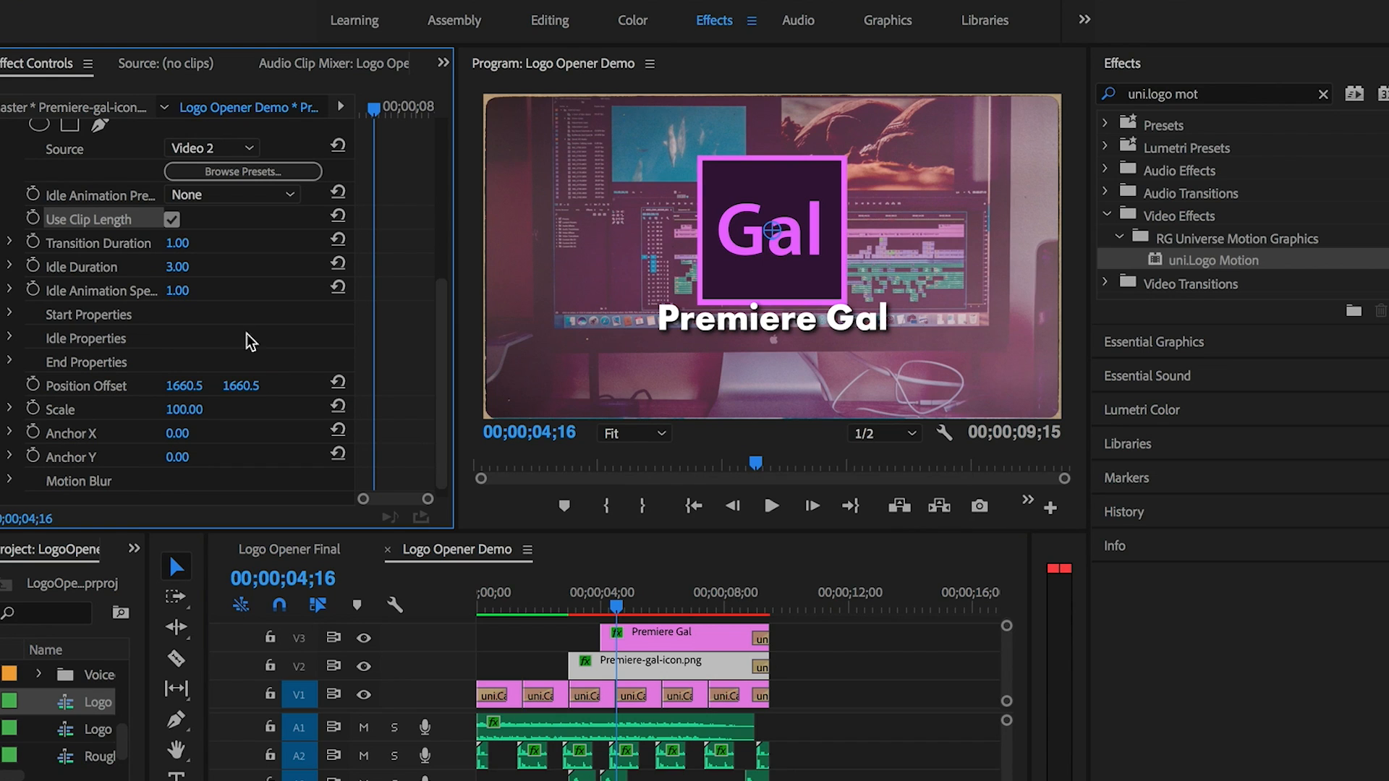
mouse_move(105, 422)
type("58")
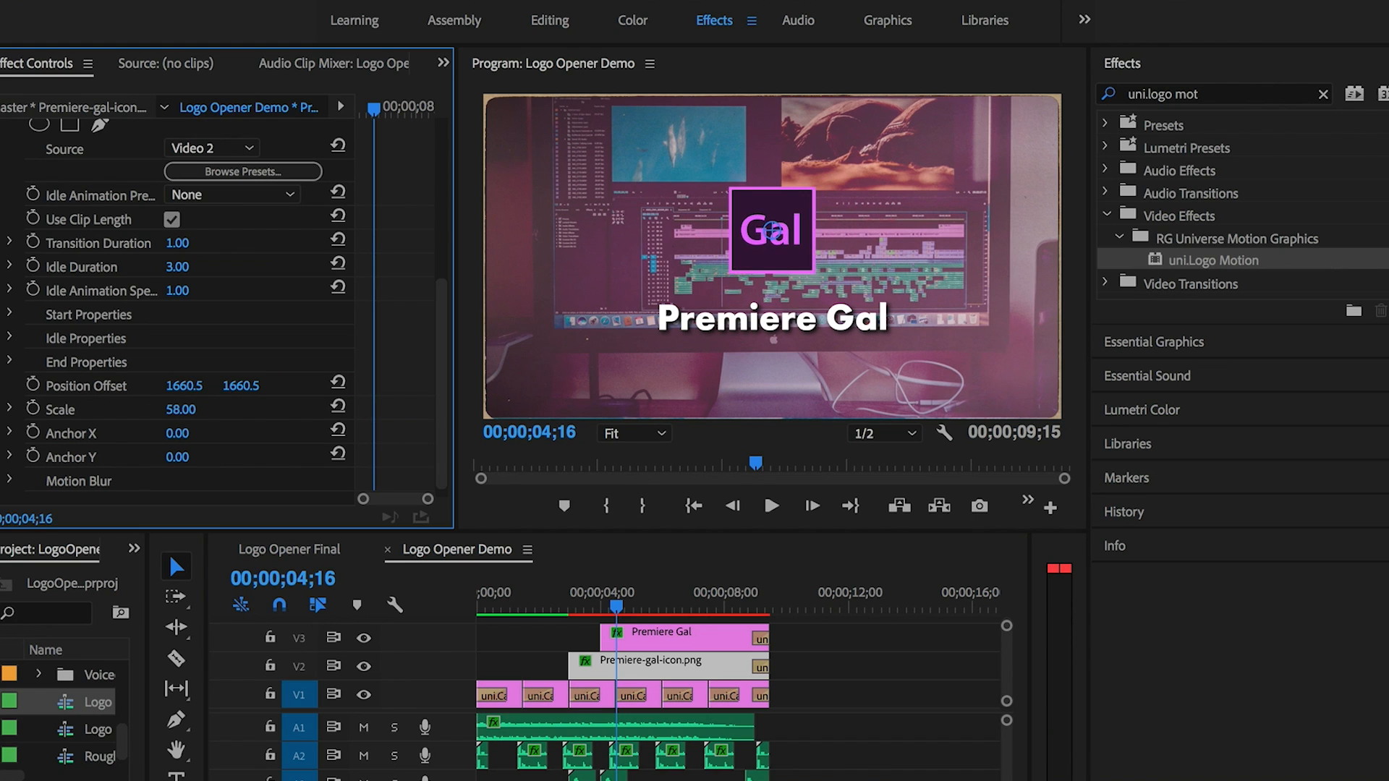
left_click_drag(181, 408, 190, 408)
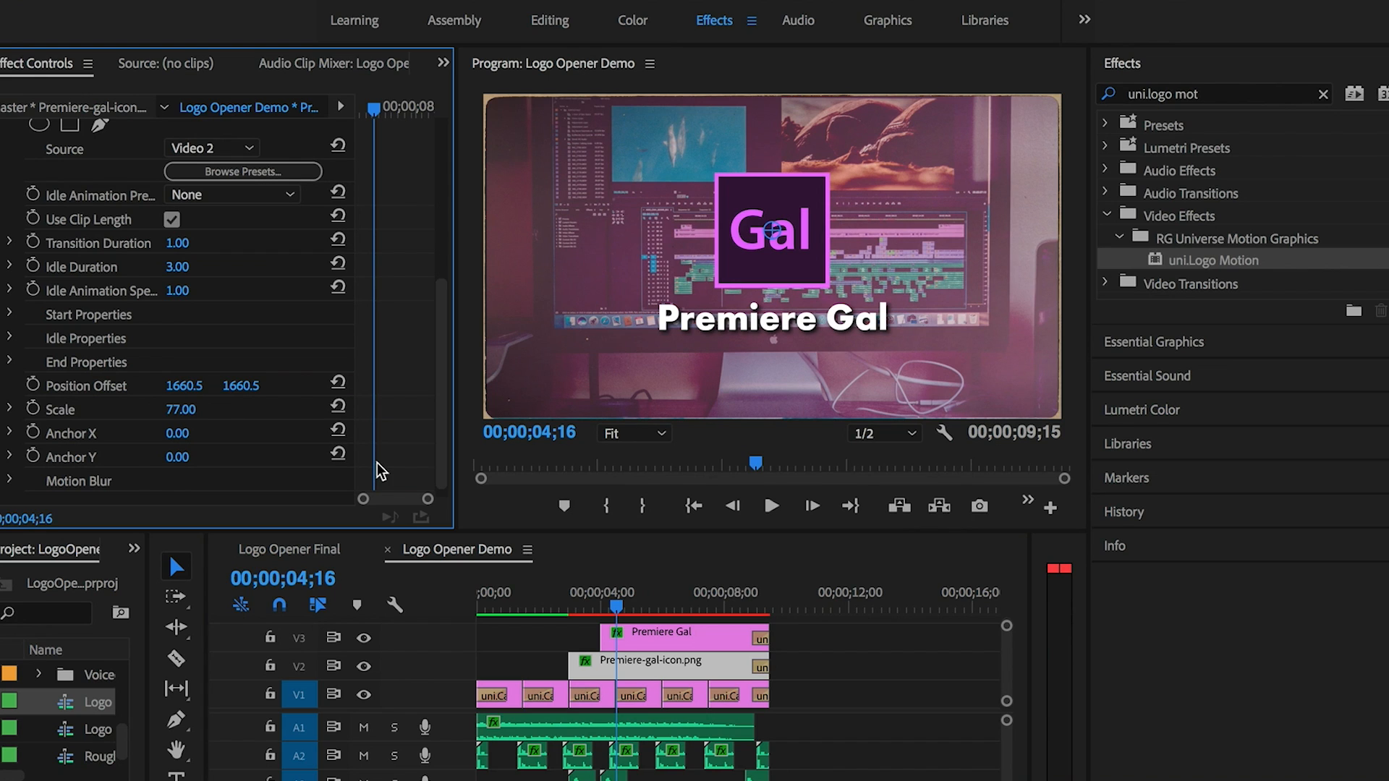
mouse_move(122, 493)
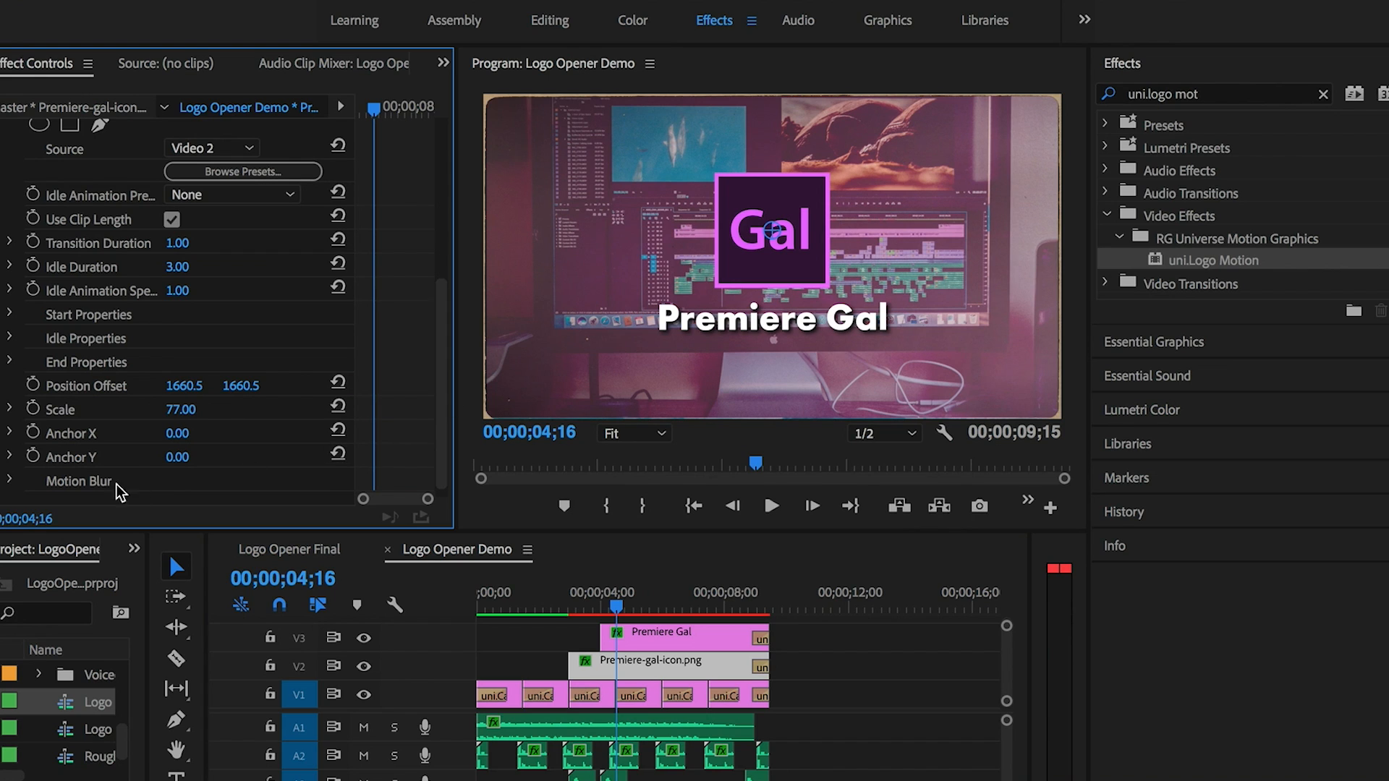
left_click(9, 480)
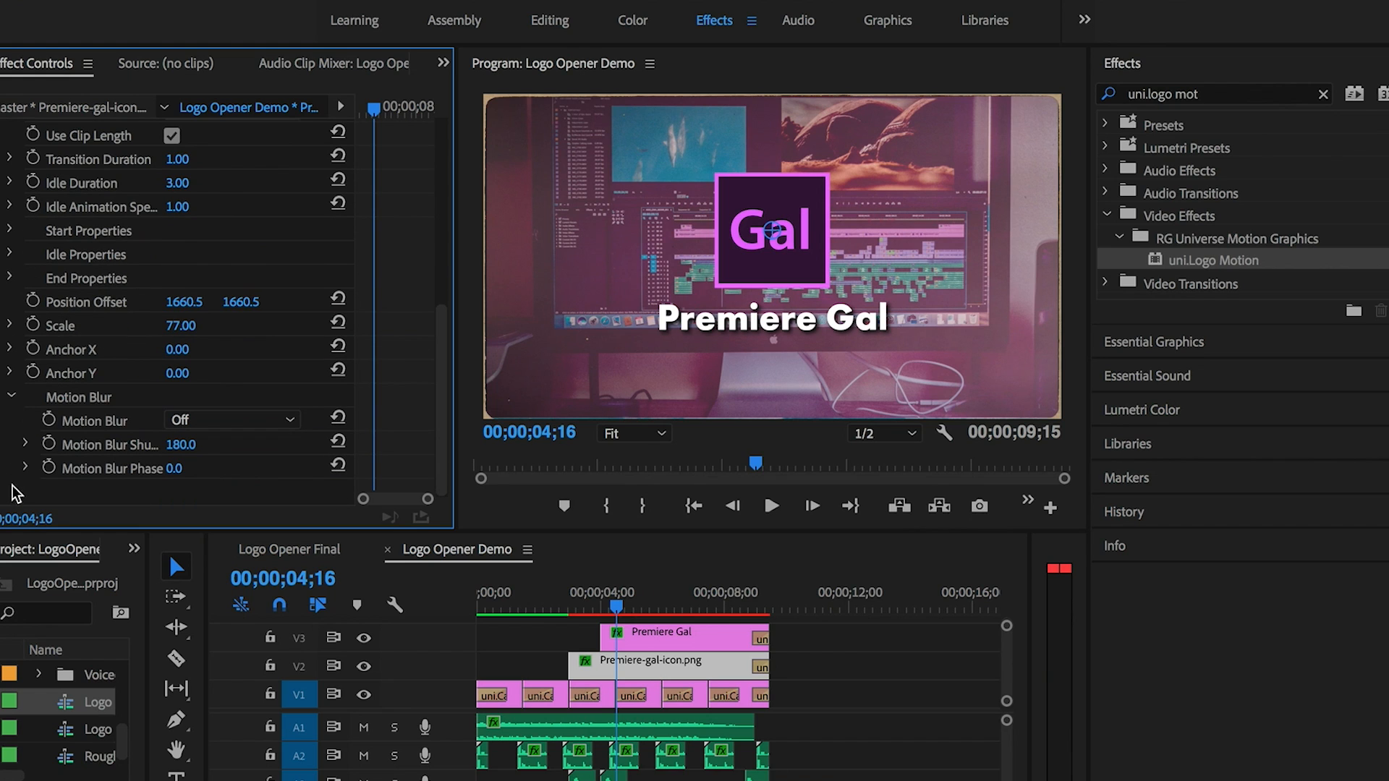
left_click(230, 419)
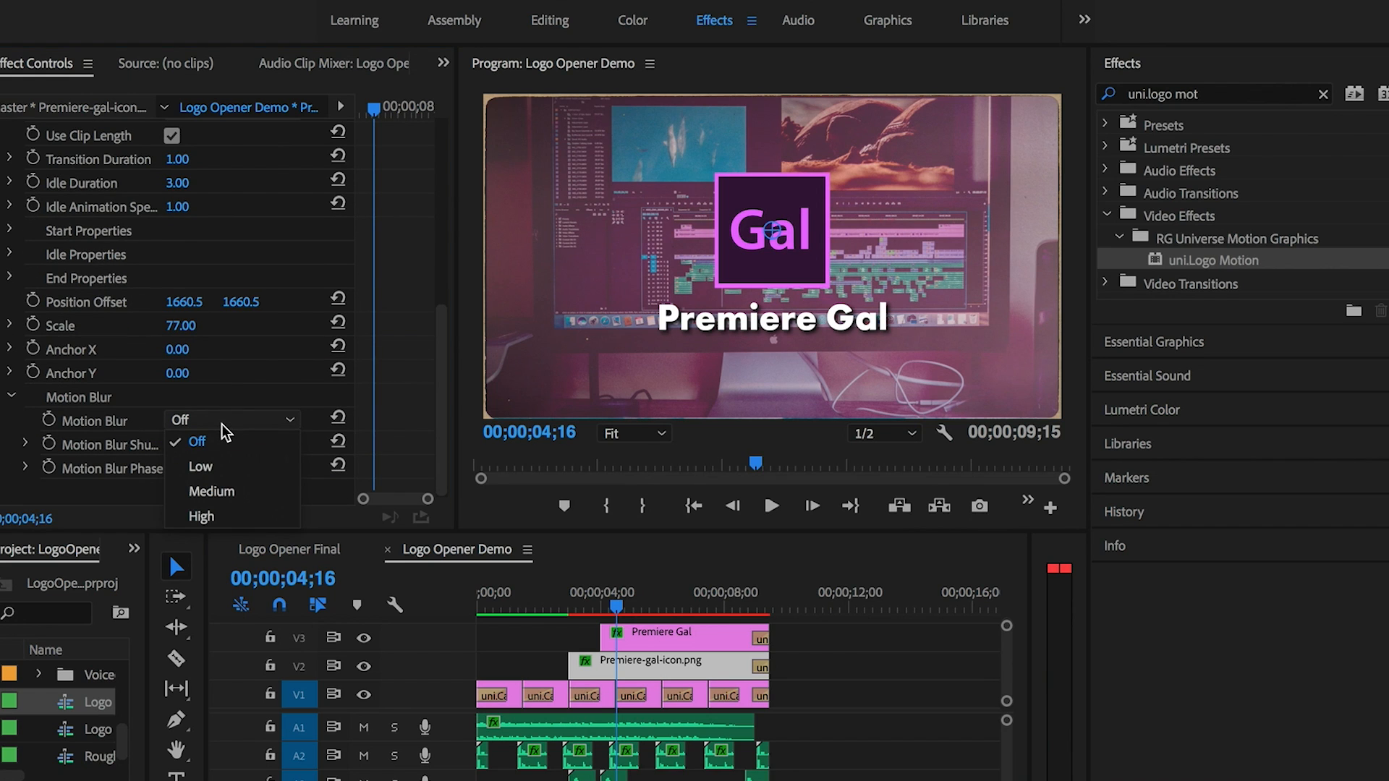
mouse_move(230, 481)
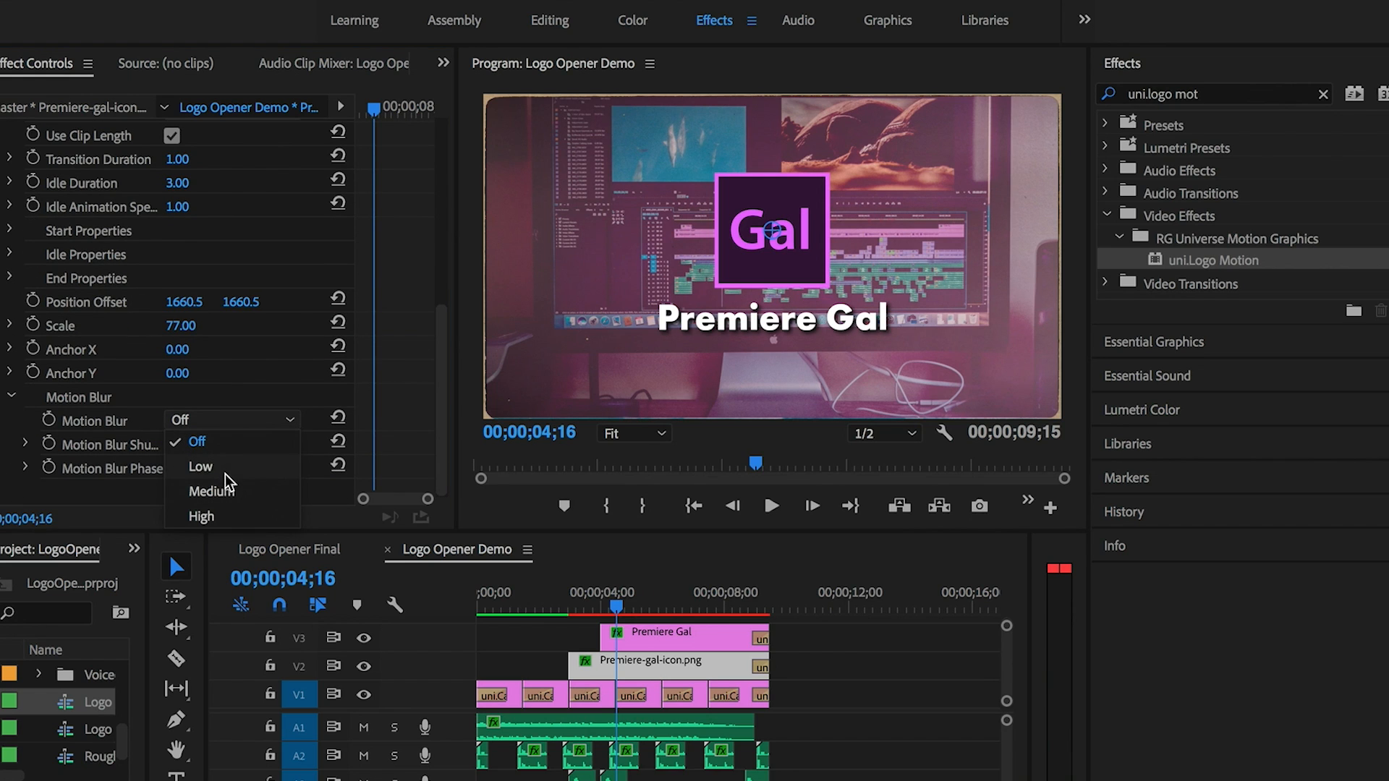
mouse_move(246, 496)
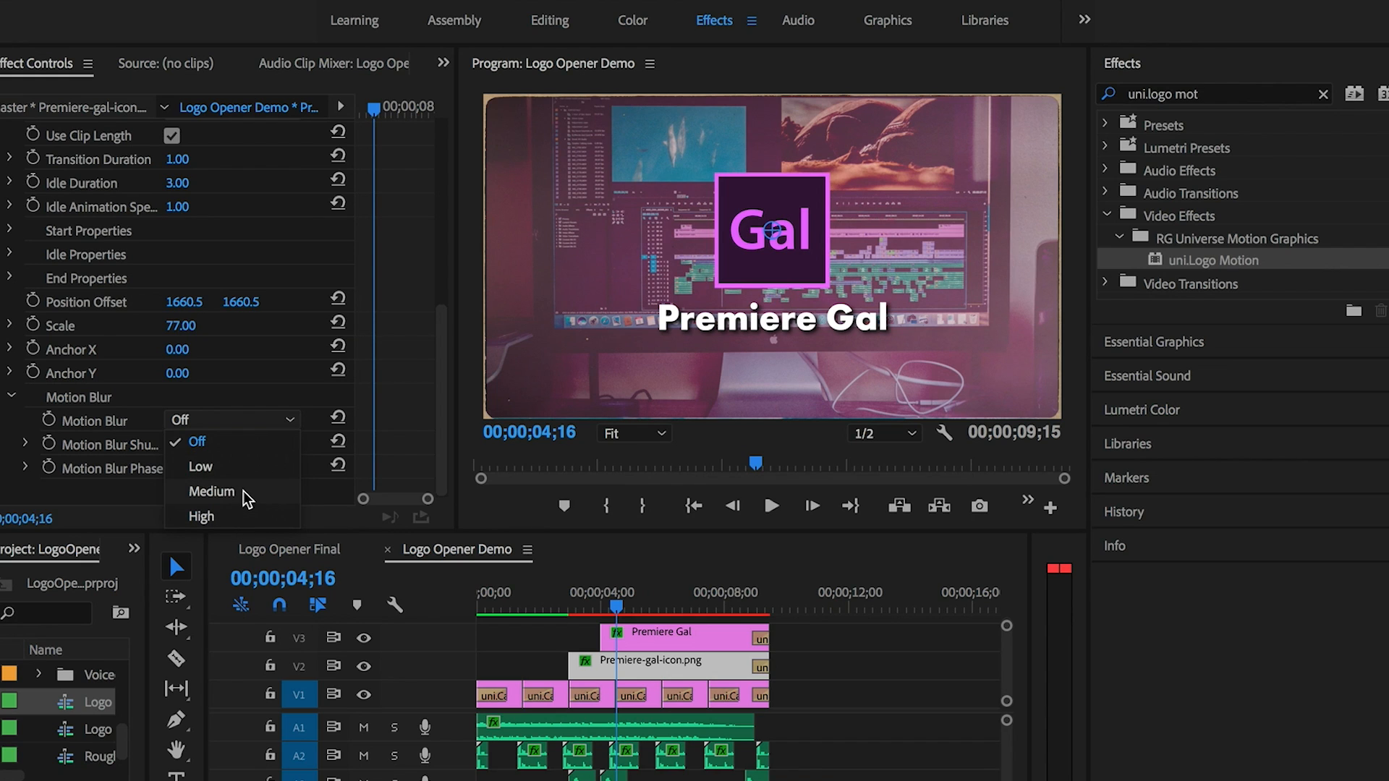
left_click(210, 491)
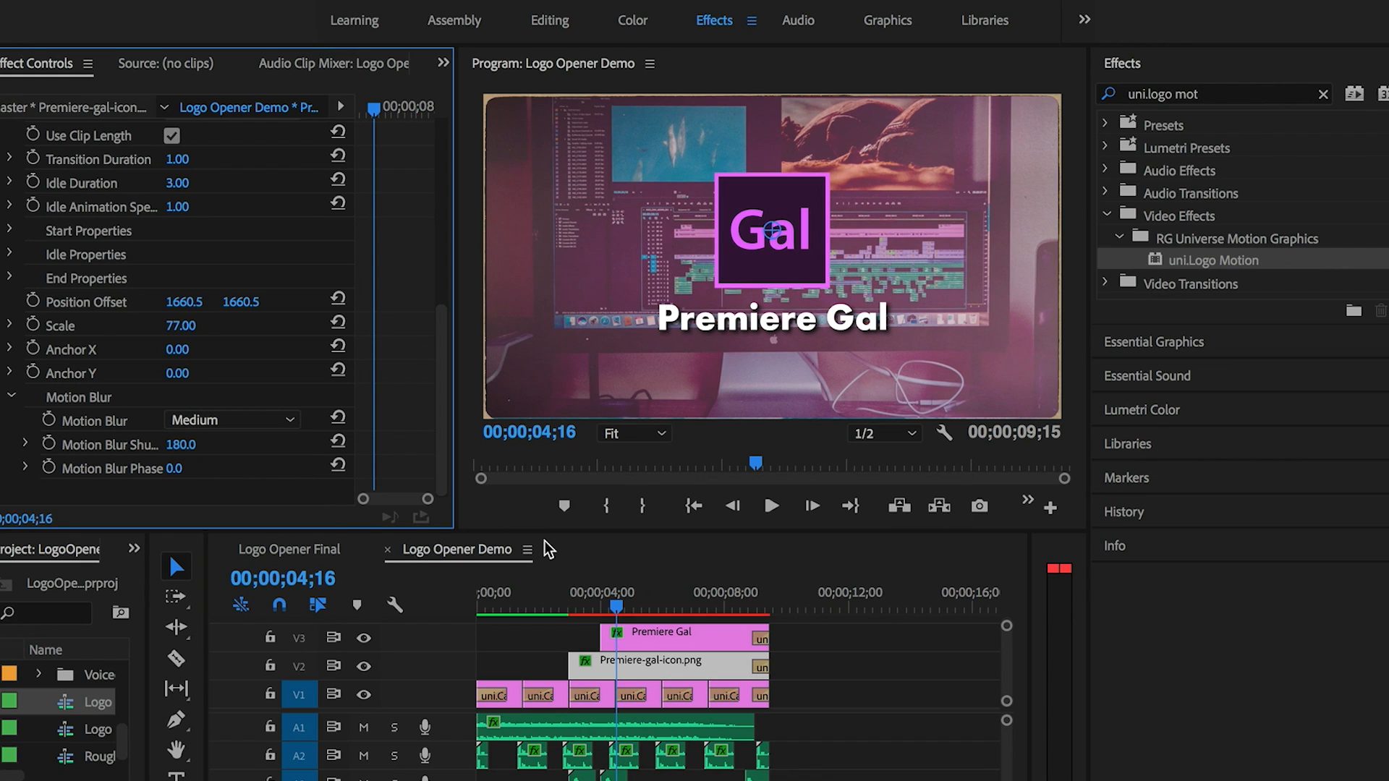
mouse_move(500, 492)
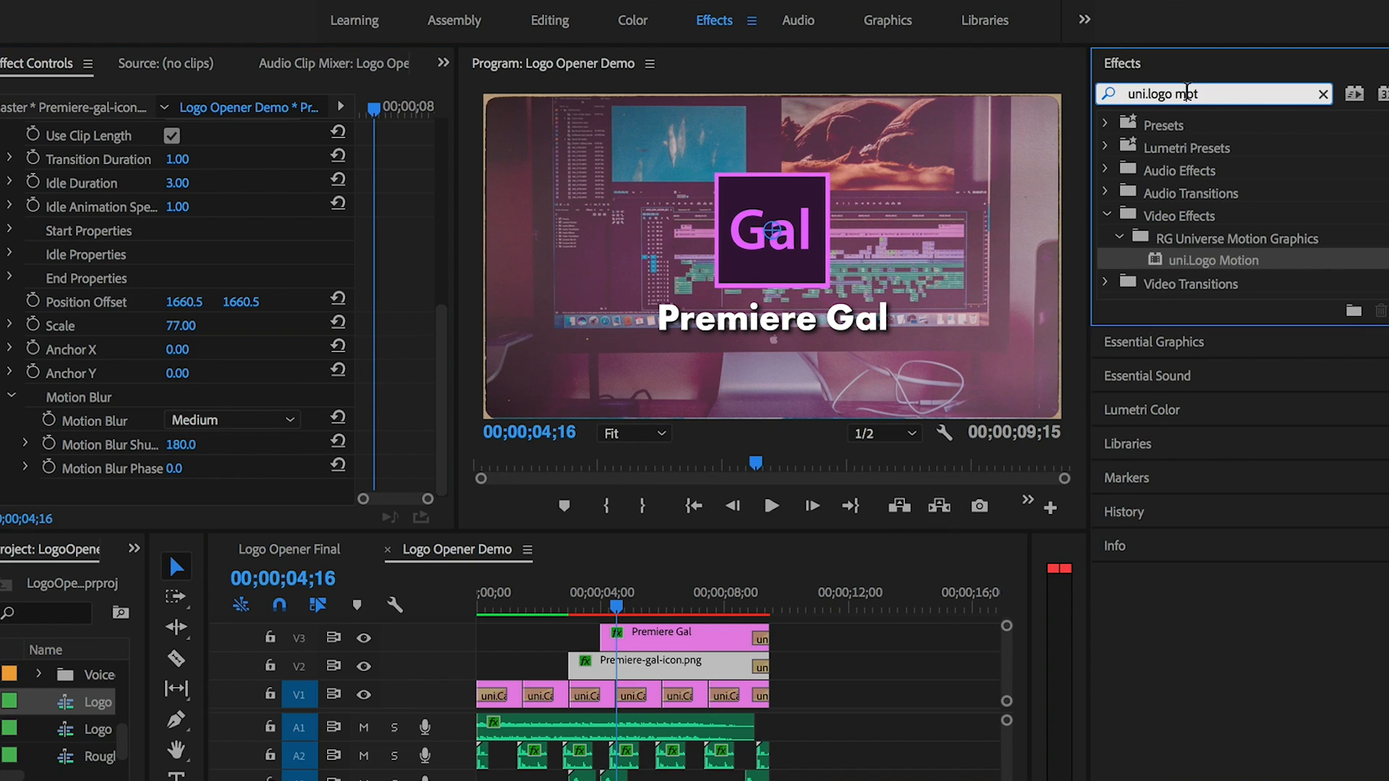
Add uni.Swish Pan to the Premiere Gal text clip's start with Direction set to Up
type("uni.swish")
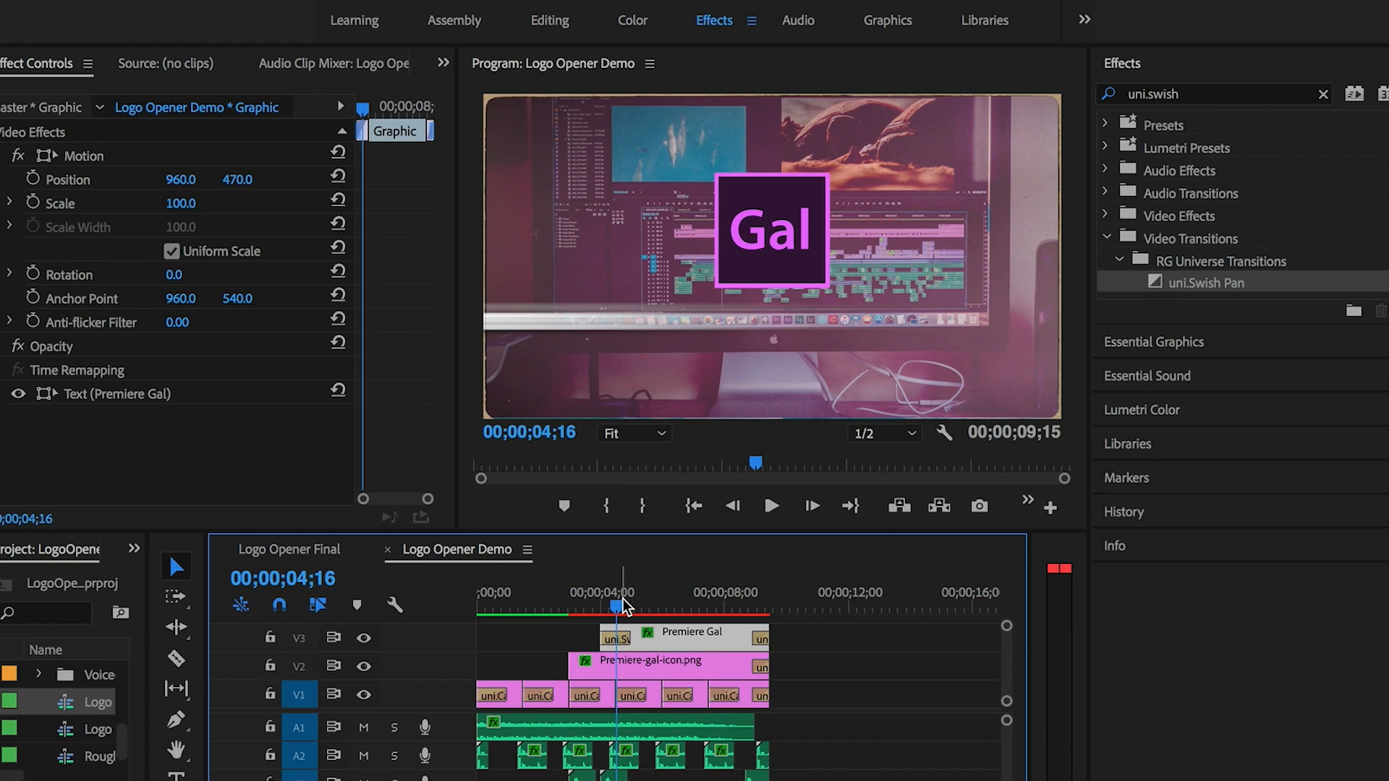
left_click(613, 639)
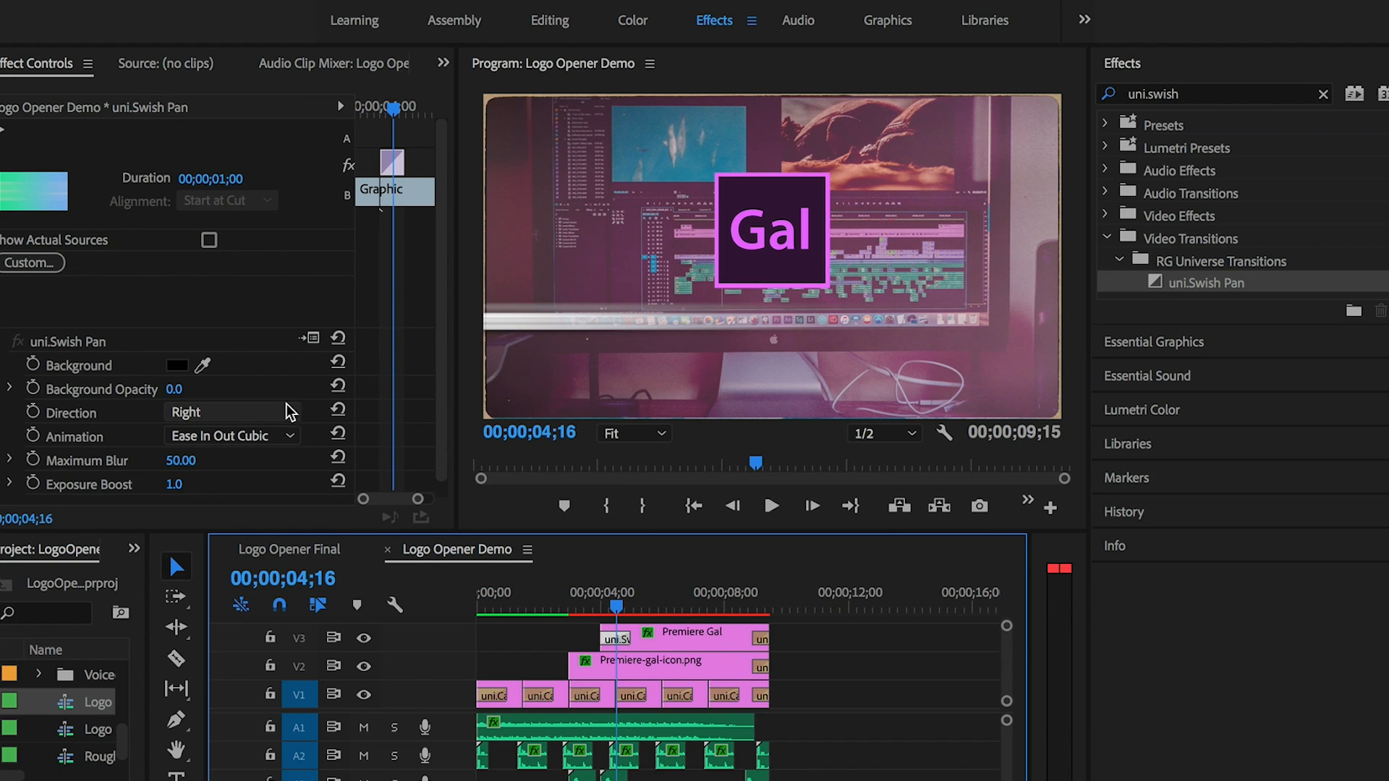
left_click(228, 412)
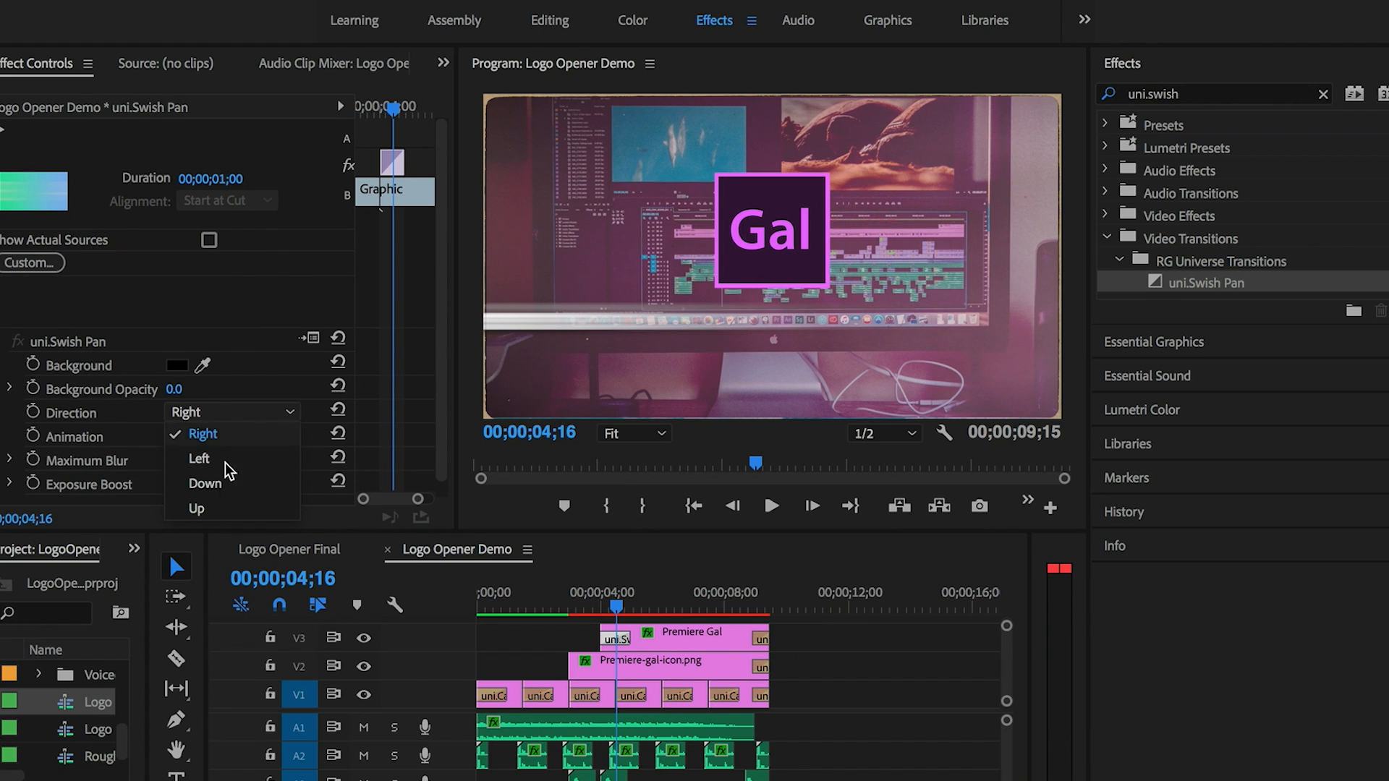
left_click(196, 508)
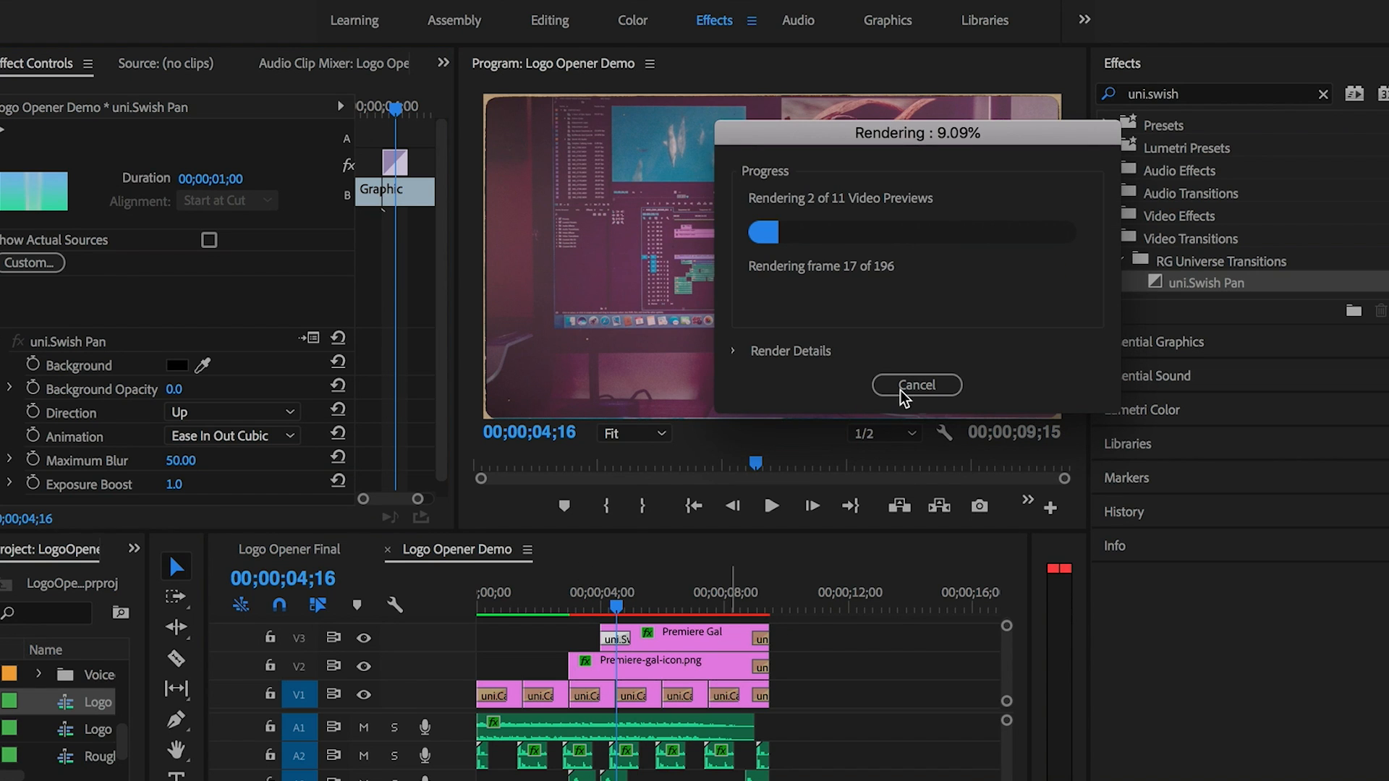
Cancel the preview render and play the Logo Opener Final sequence
left_click(916, 384)
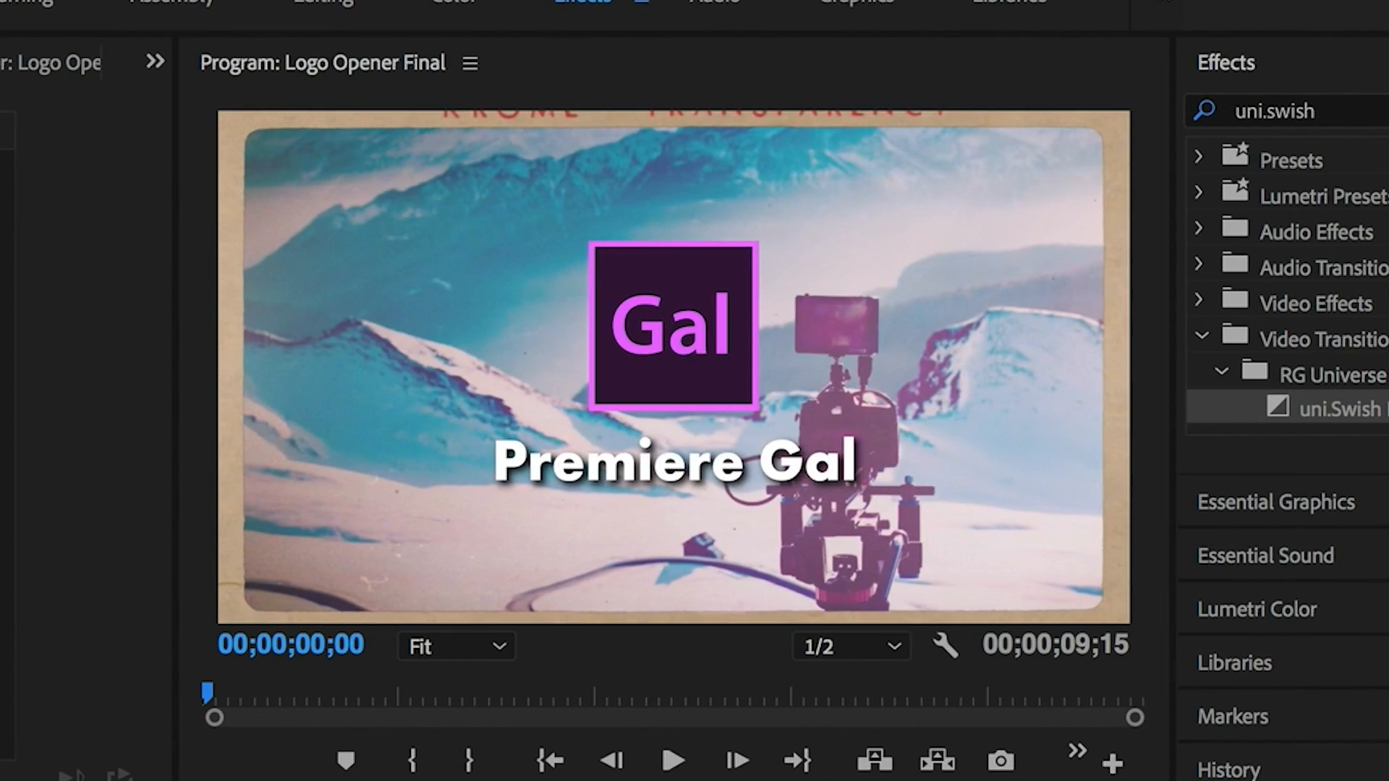
left_click(672, 760)
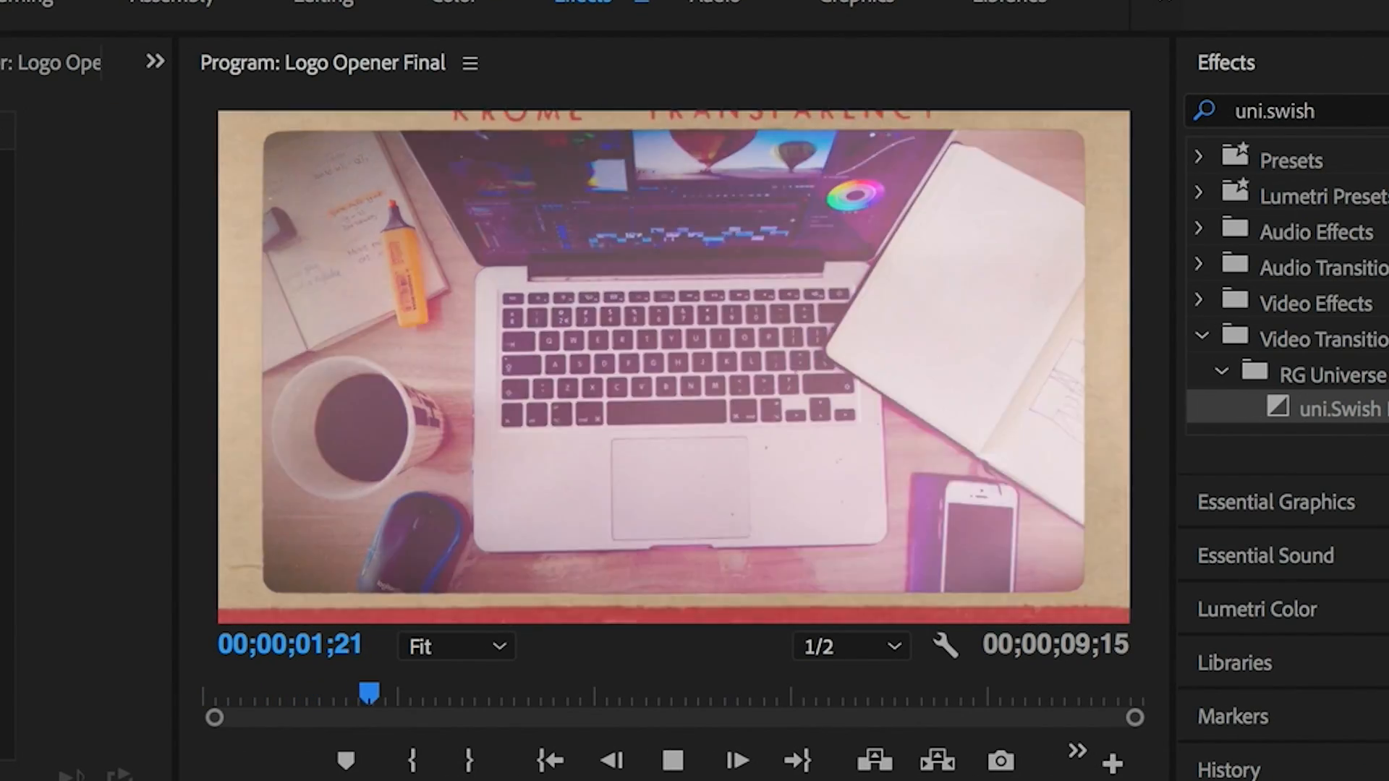